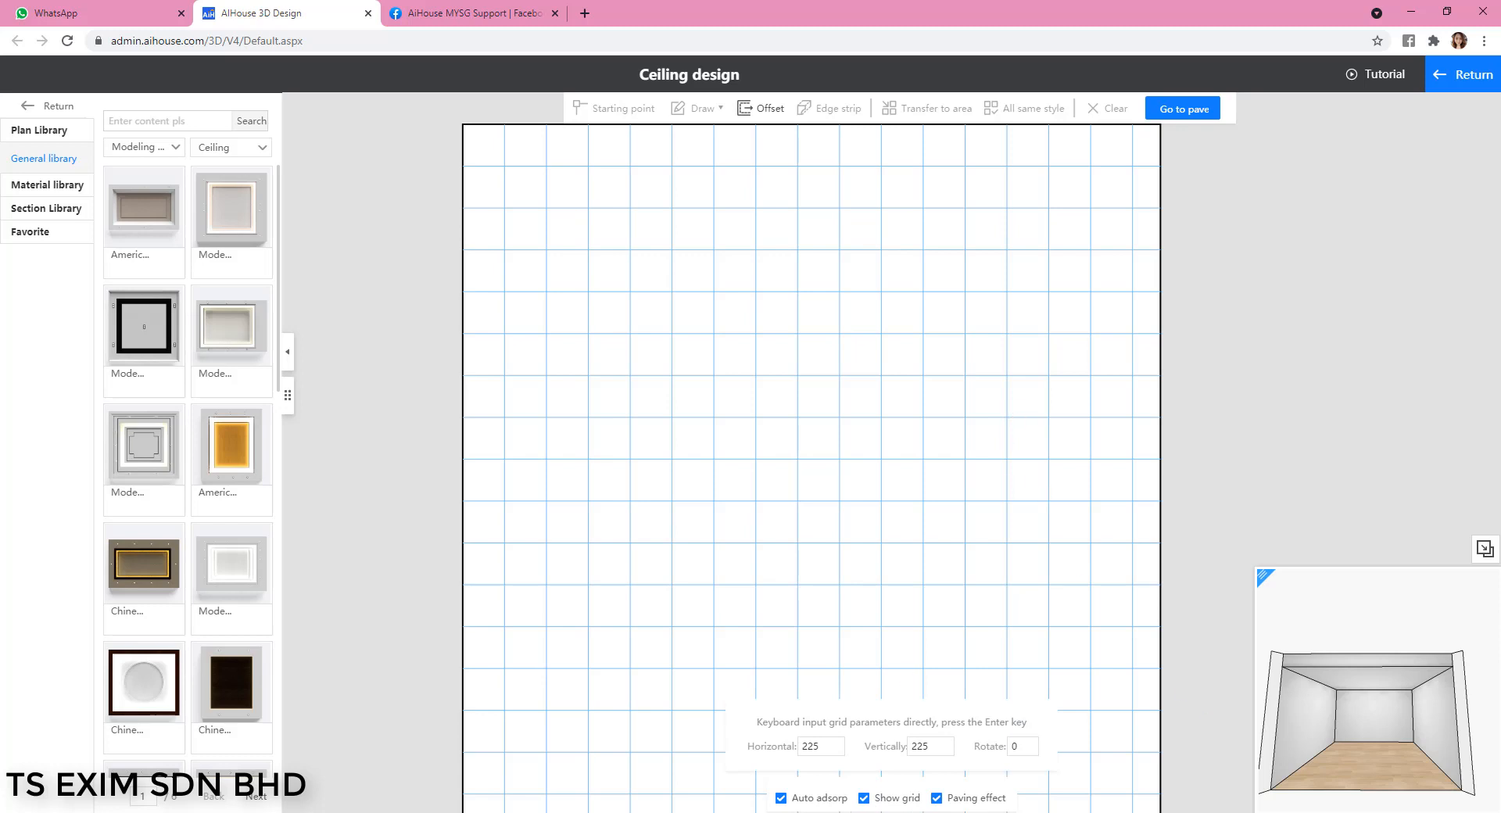
mouse_move(955, 410)
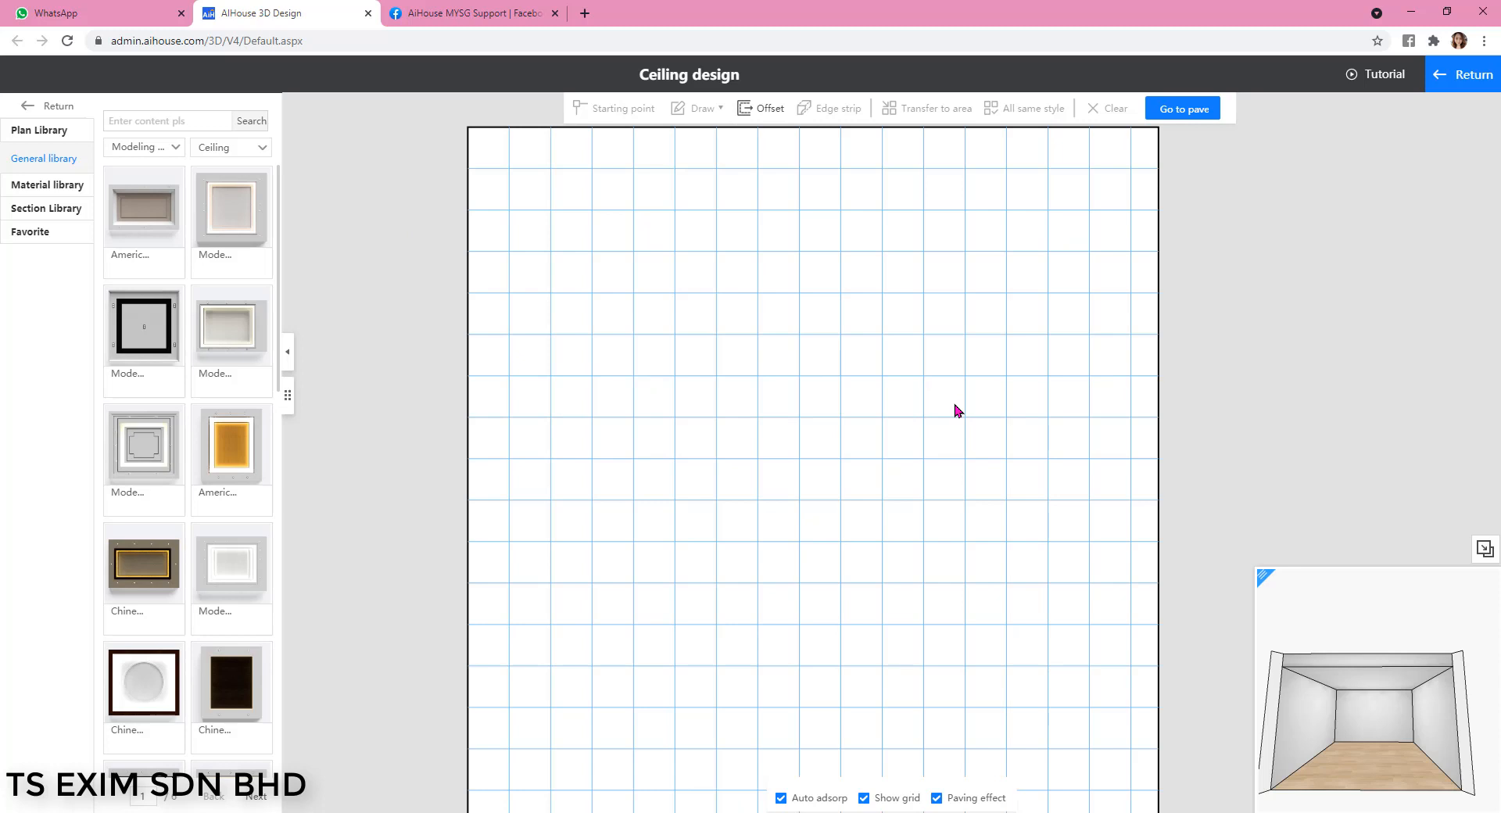
Draw a closed 900 × 900 mm hexagon outline on the ceiling grid with Polylines.
left_click(863, 797)
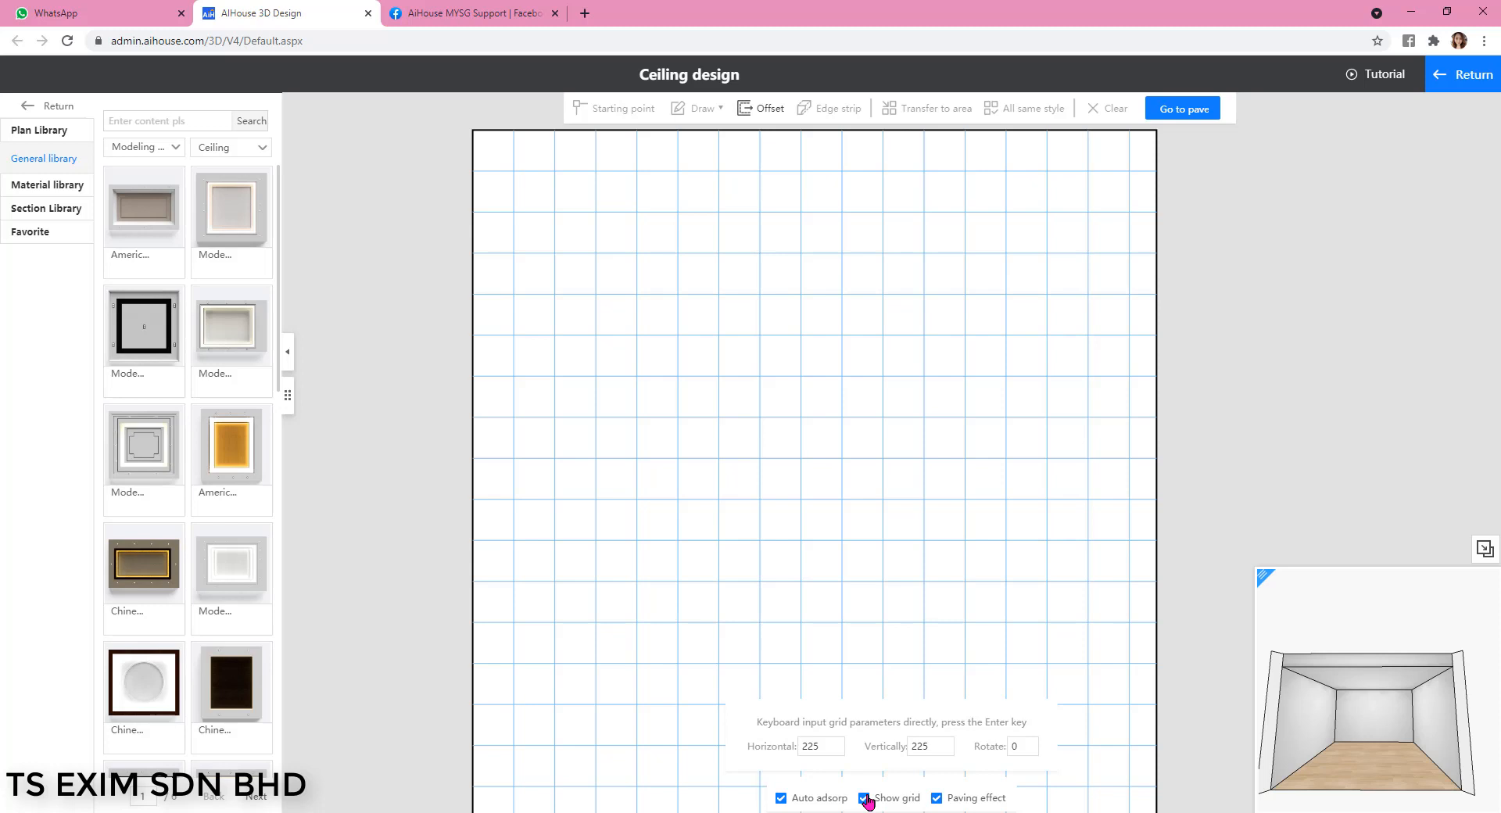
left_click(699, 107)
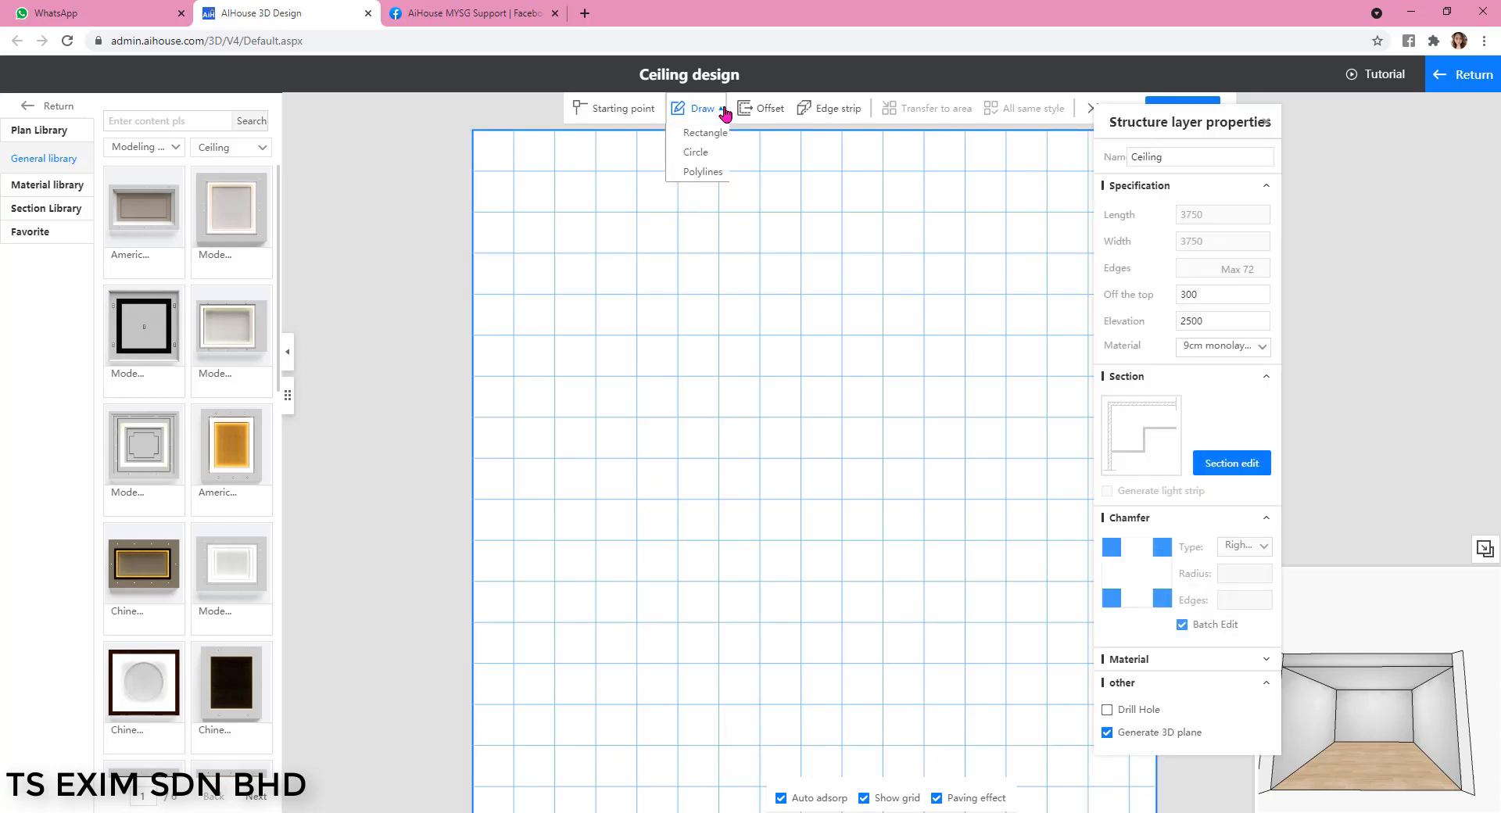
mouse_move(704, 132)
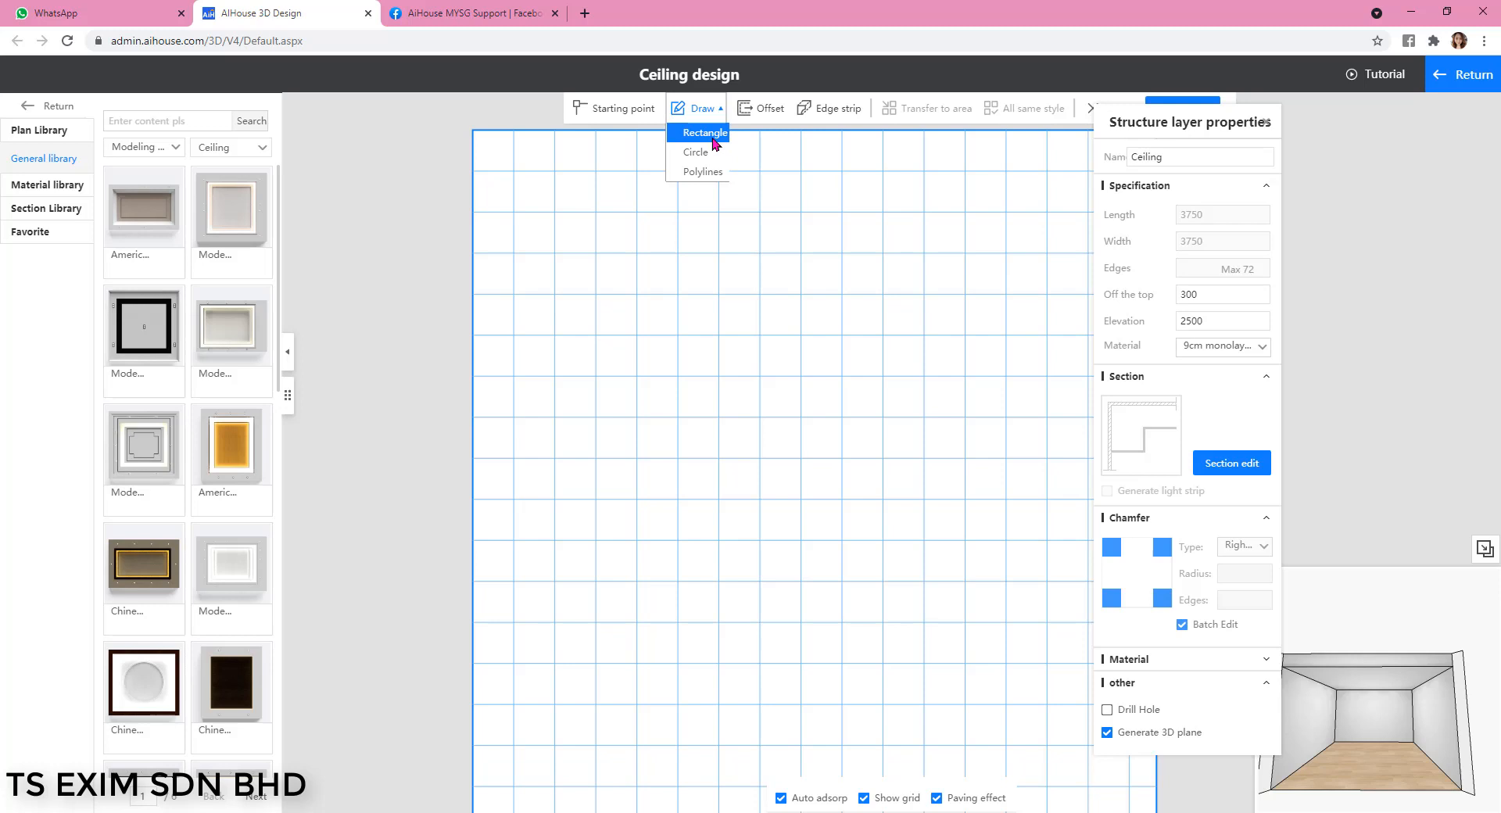
mouse_move(702, 171)
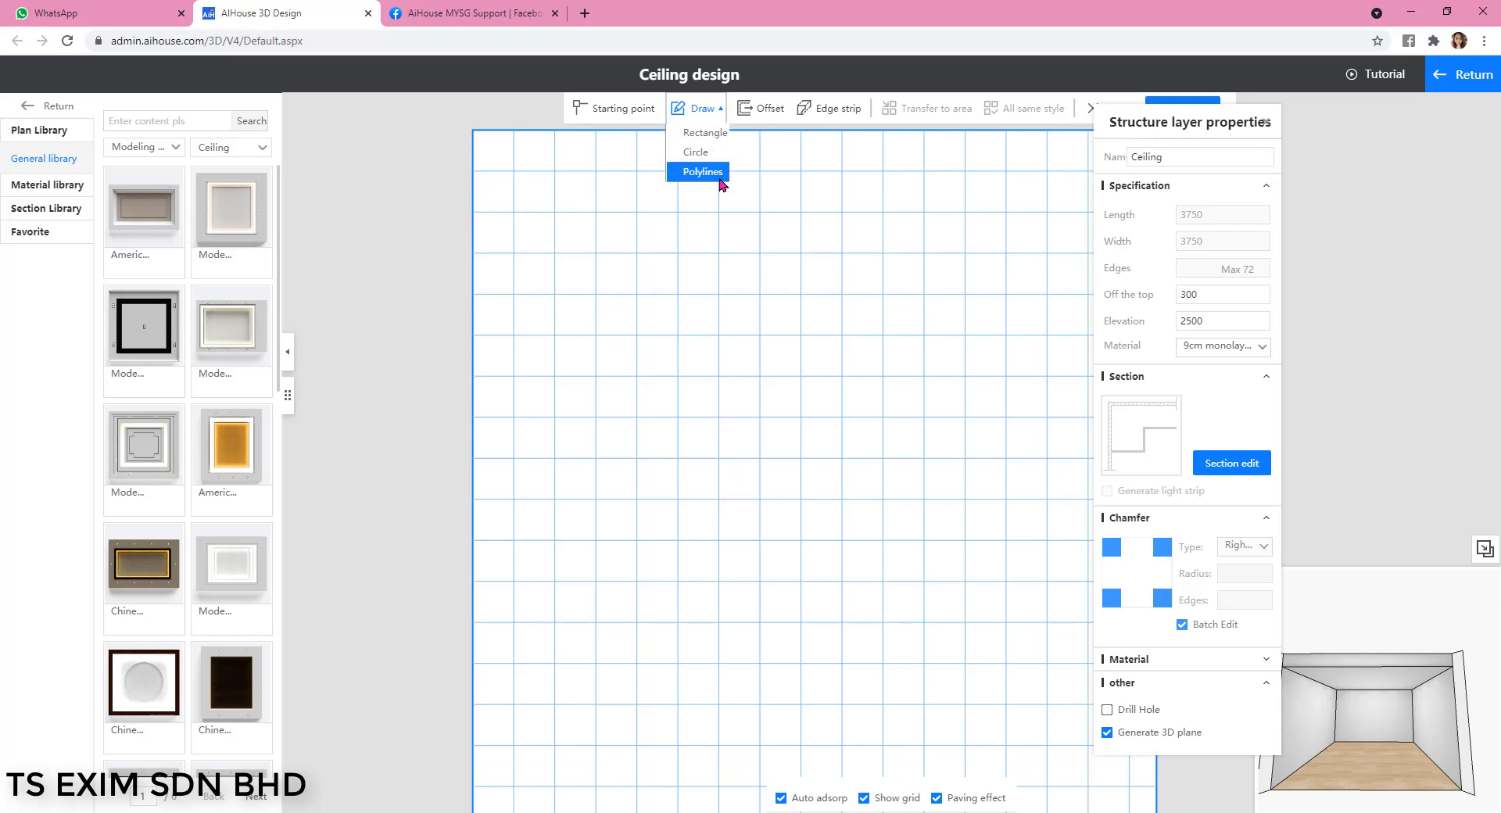
left_click(703, 171)
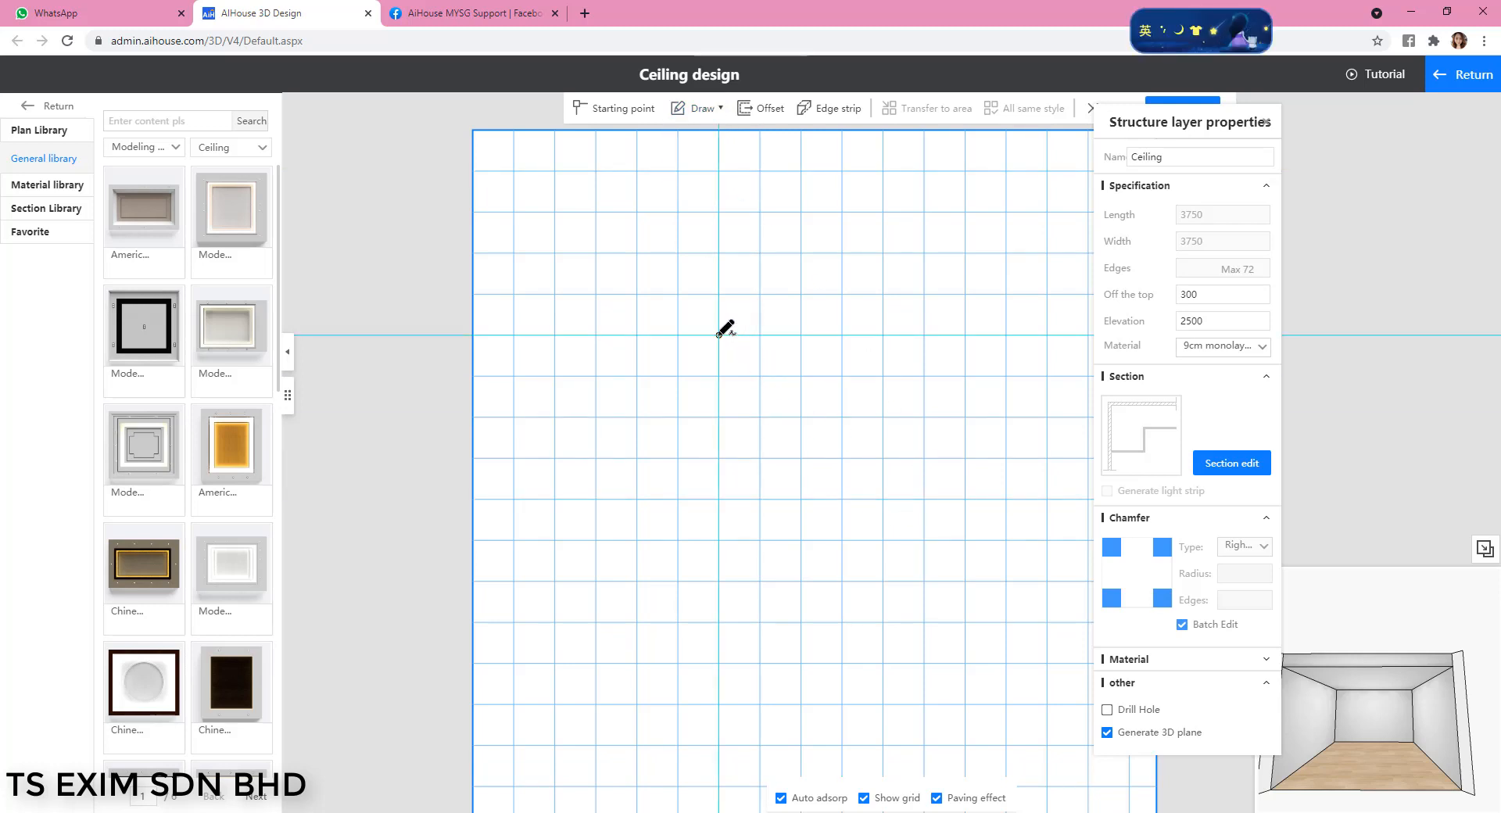
mouse_move(807, 331)
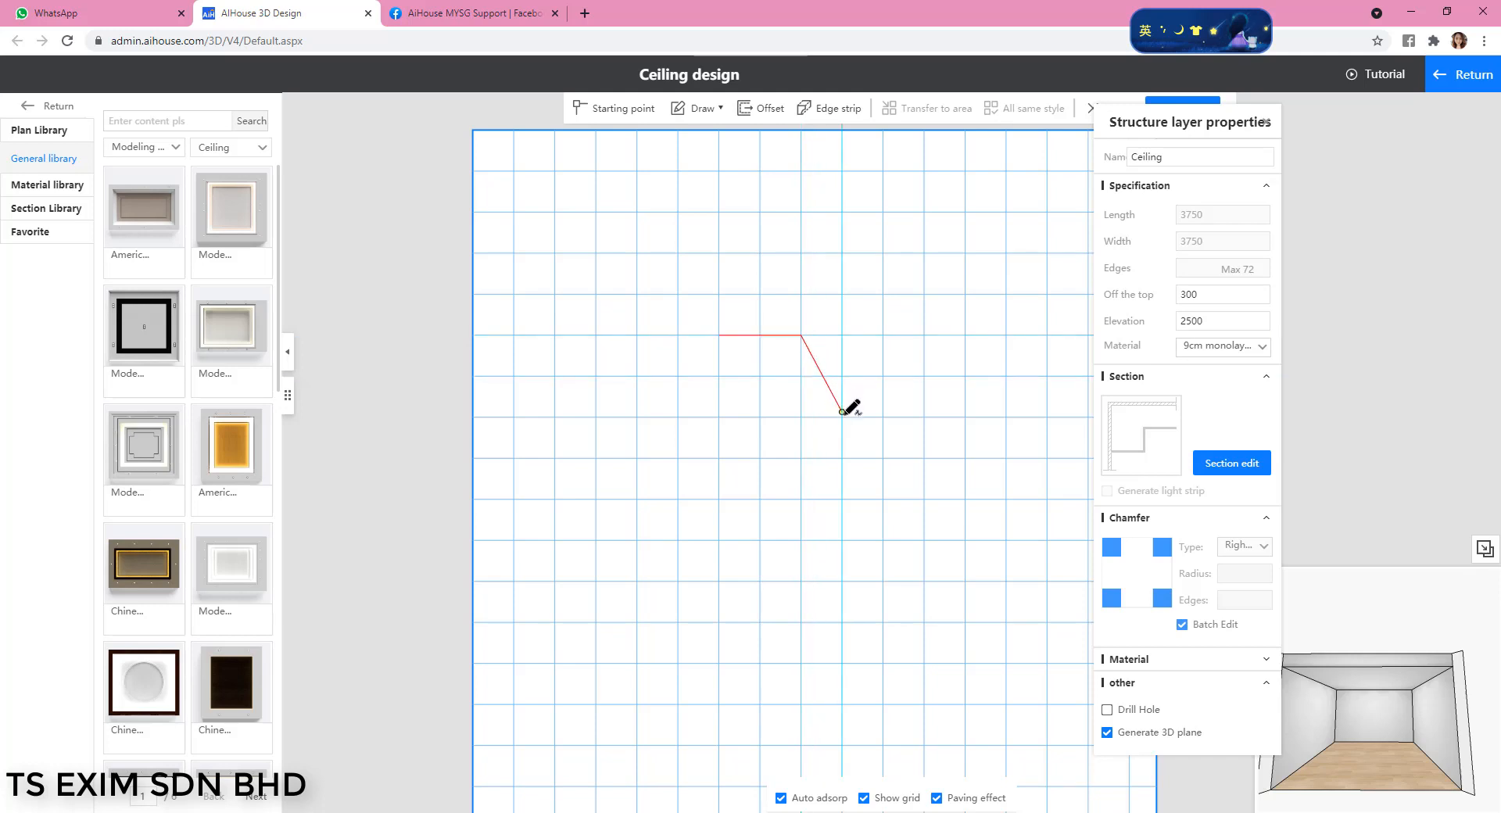
mouse_move(813, 493)
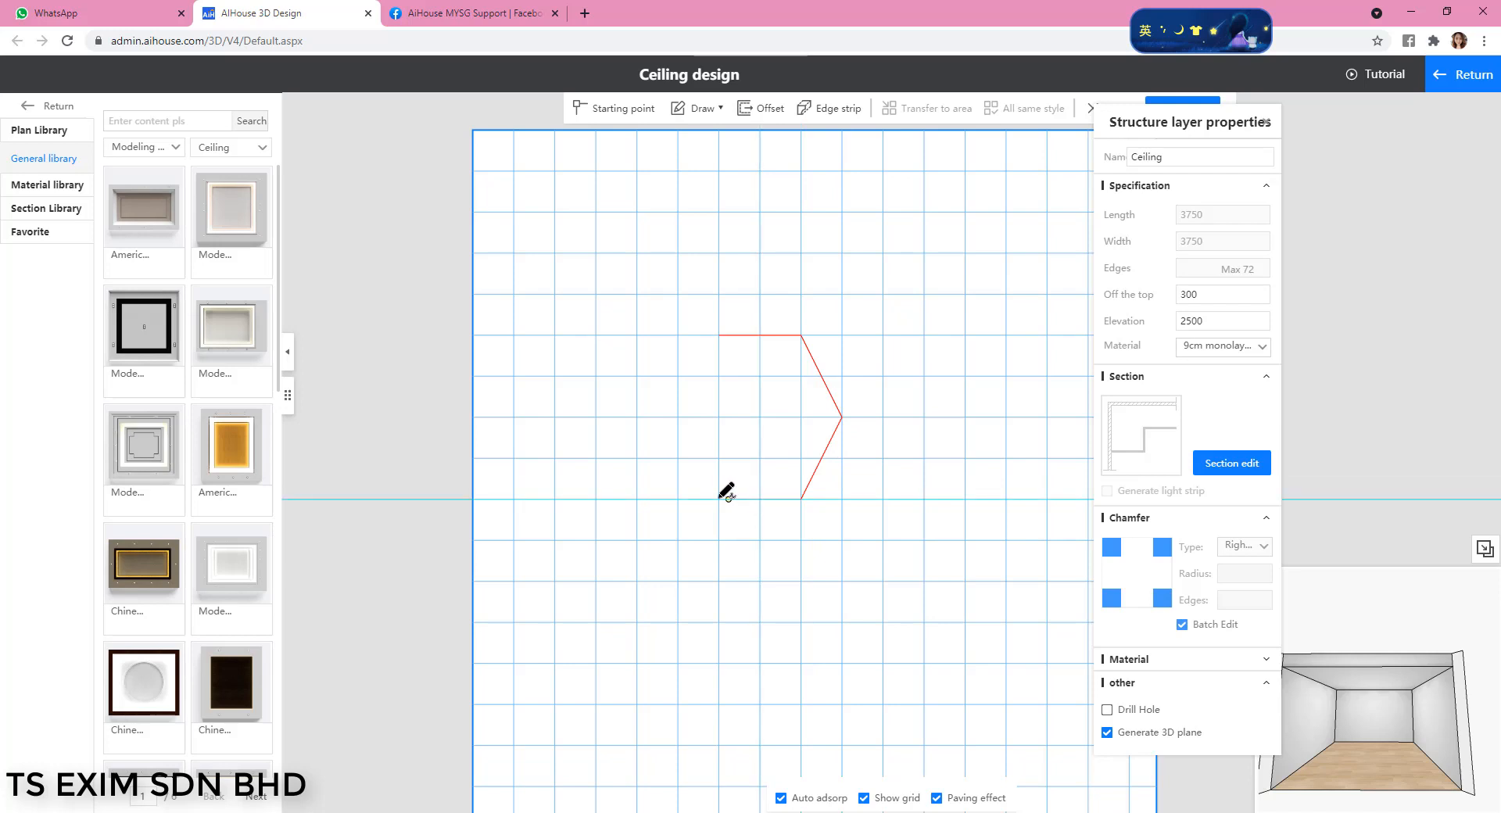
left_click(685, 411)
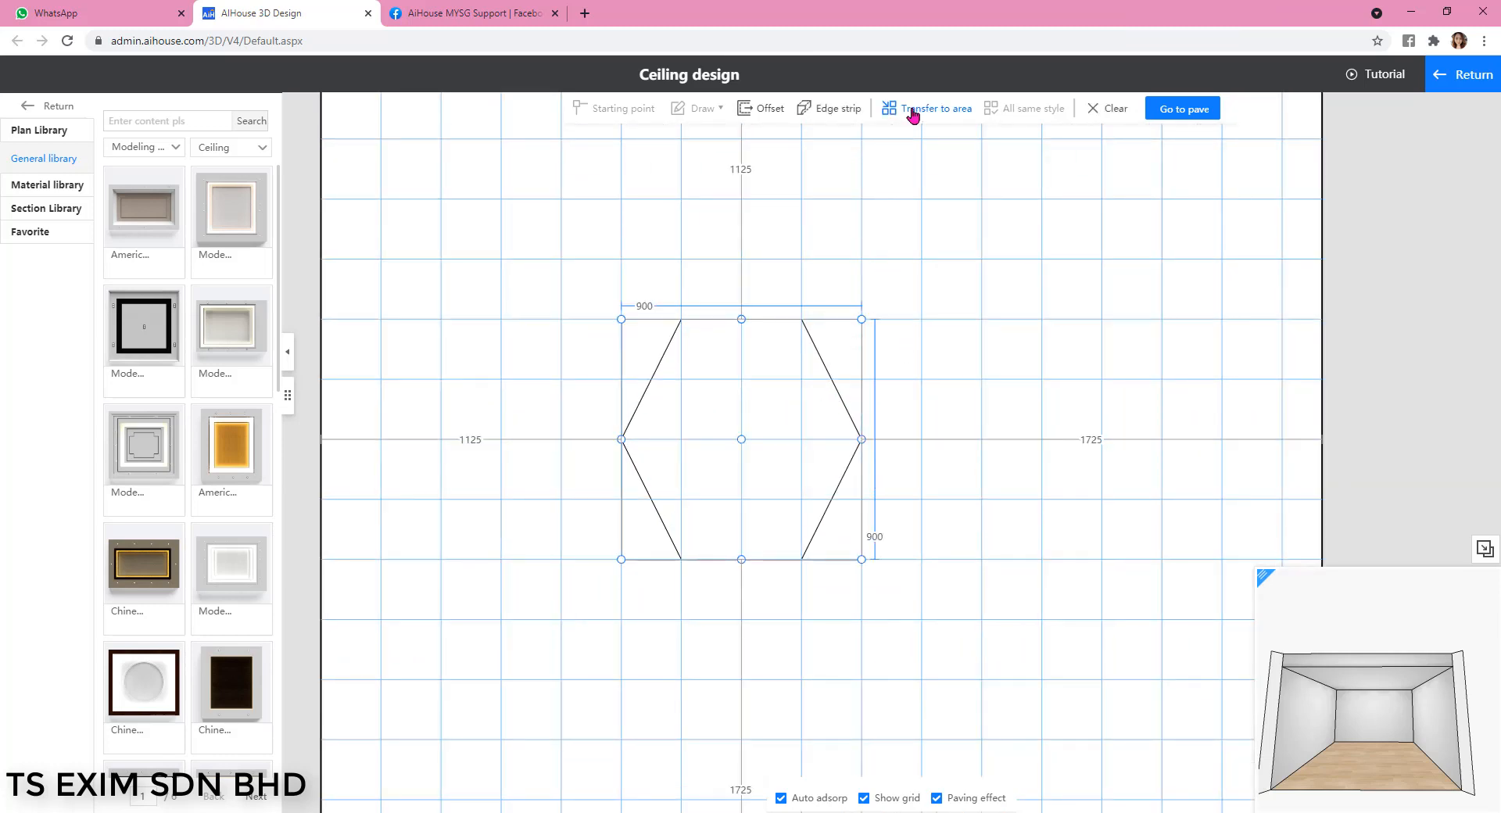
Convert the hexagon outline into a ceiling area and review its layer properties.
left_click(935, 107)
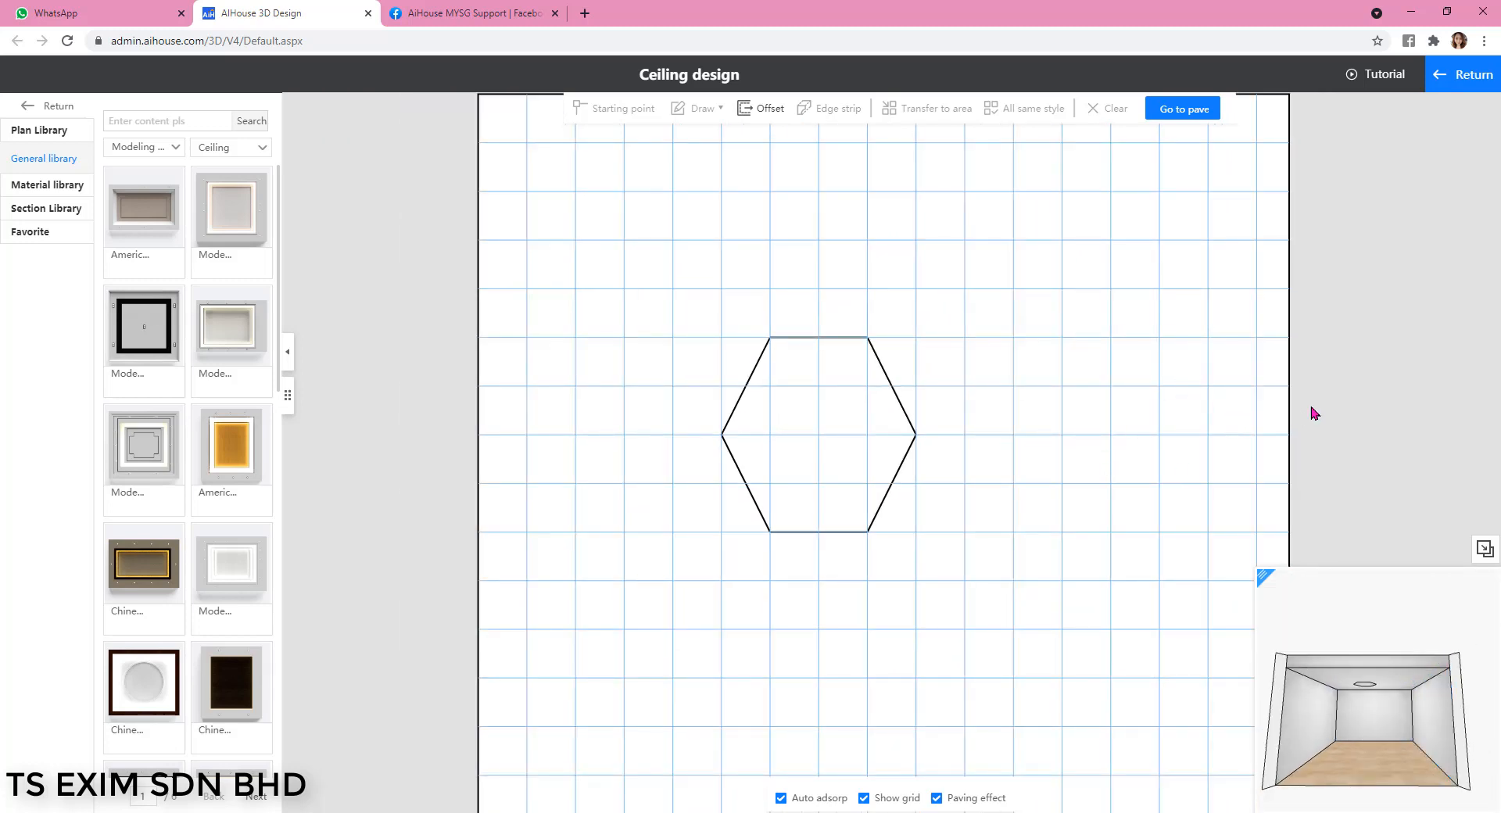
left_click(819, 436)
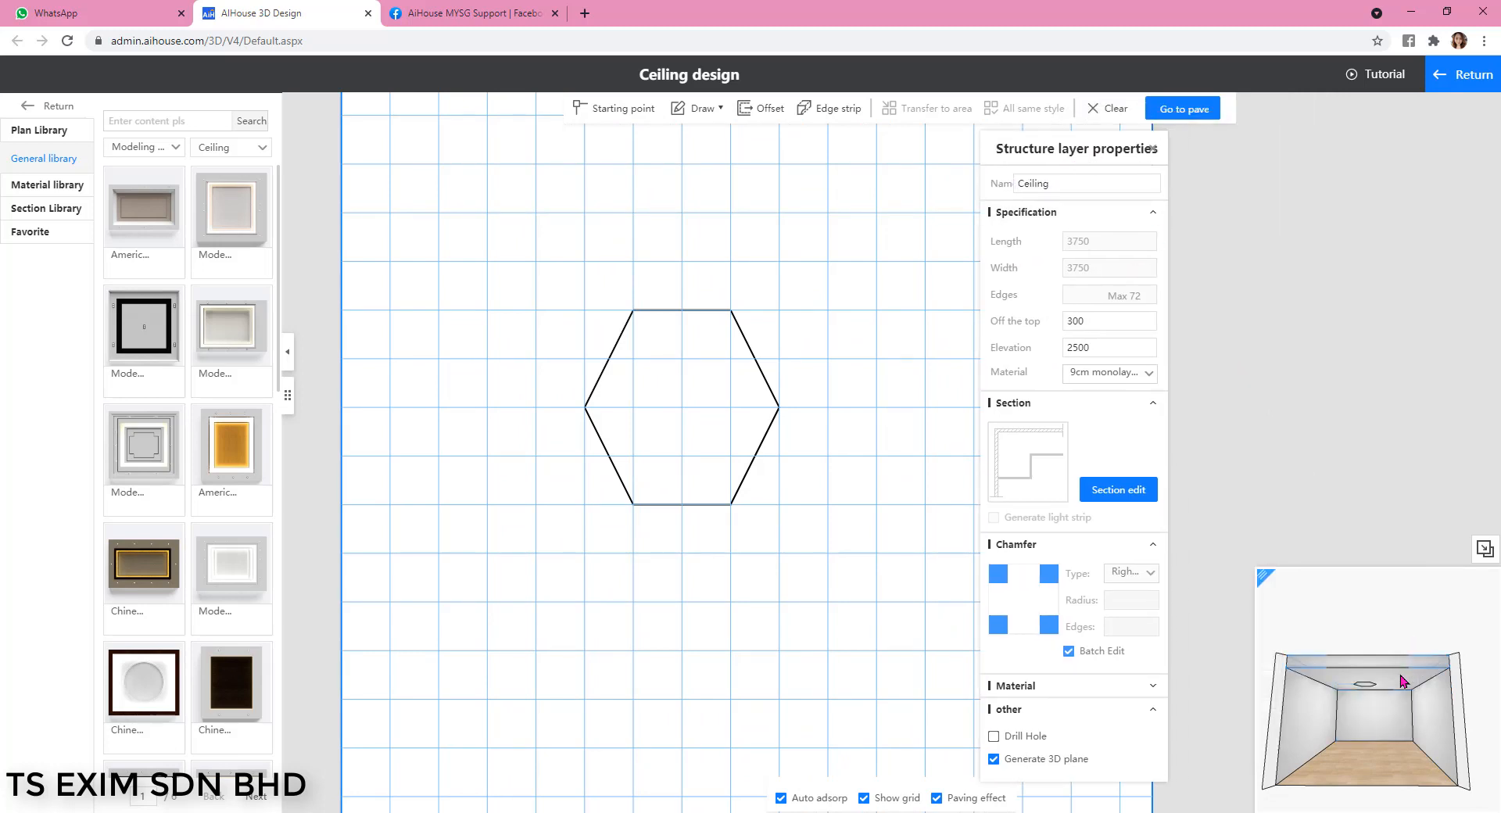
triple_click(1108, 321)
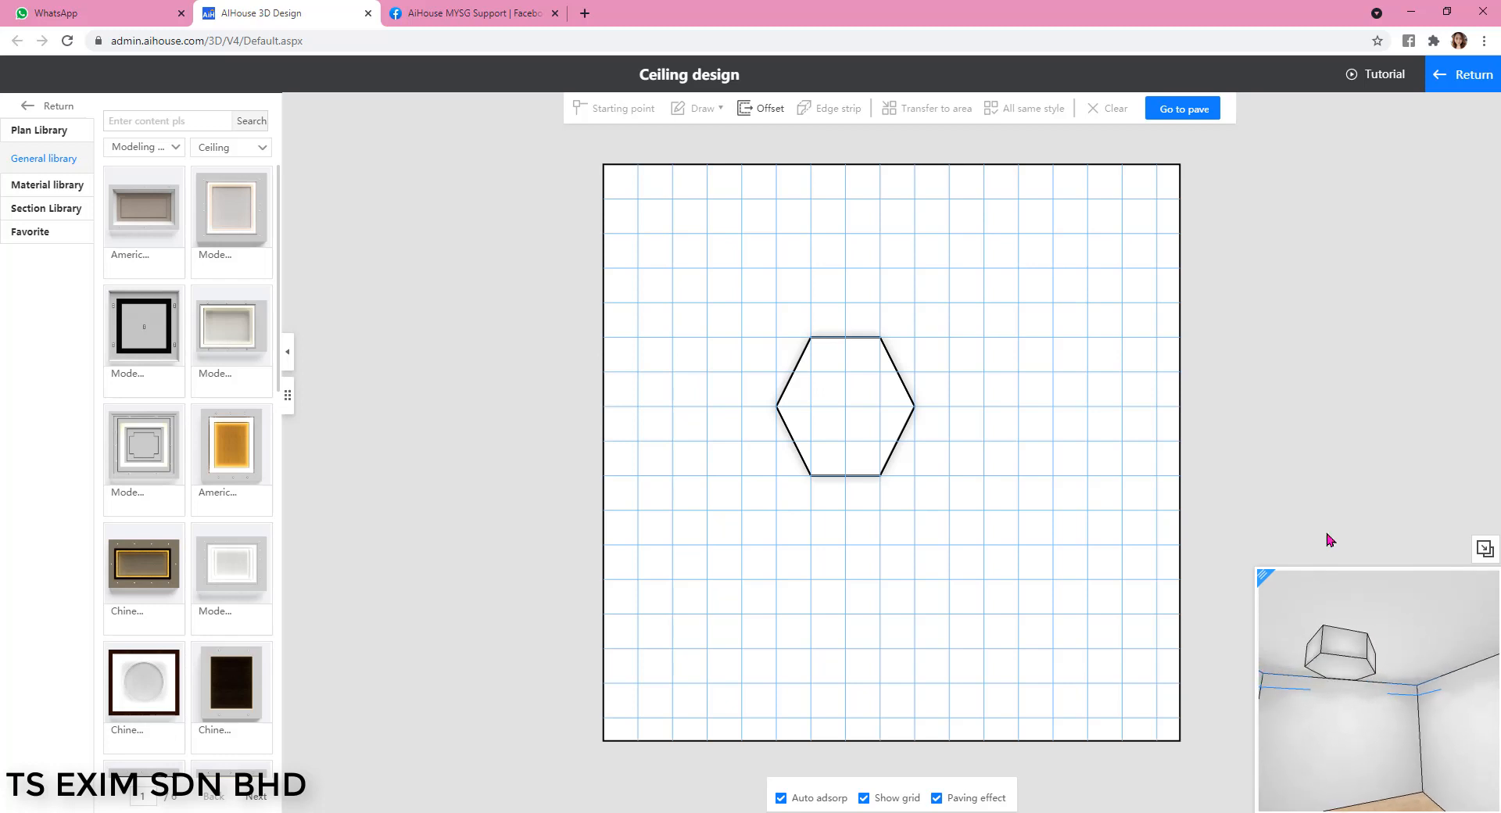
Add a glowing light strip with a round edge strip to the hexagonal panel's section.
scroll("up", 3)
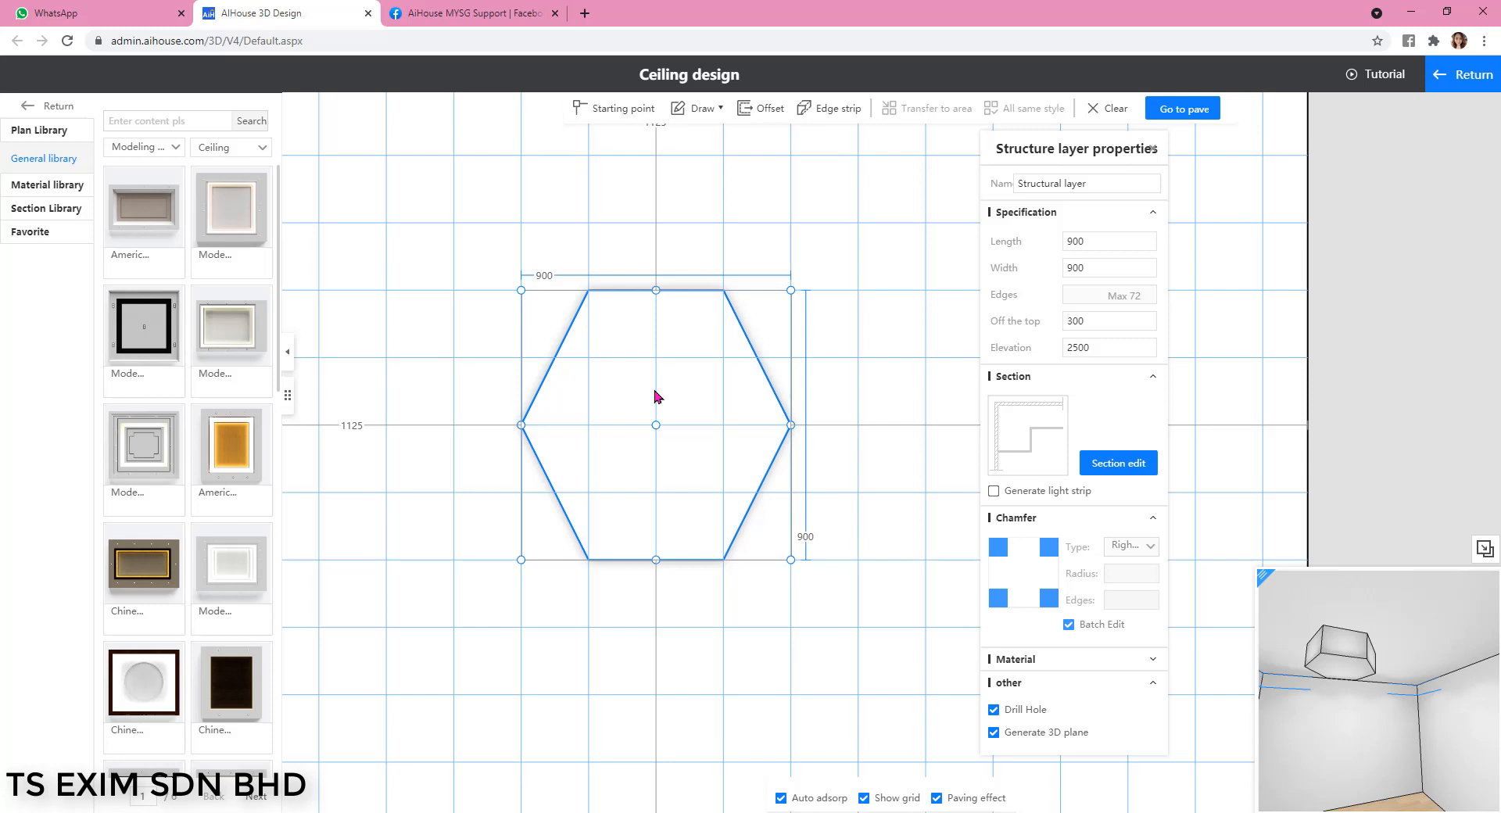
mouse_move(818, 337)
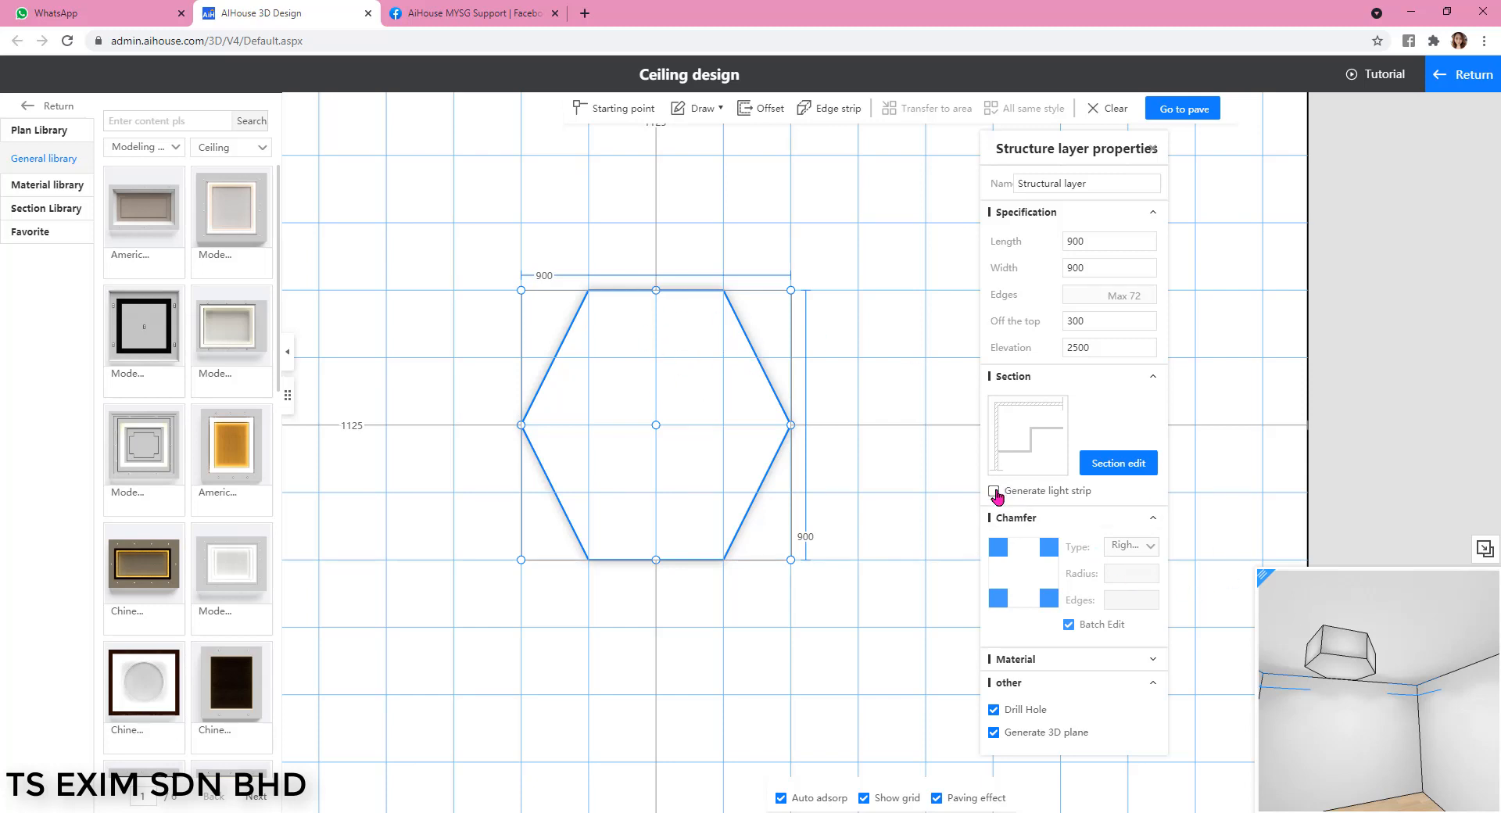
left_click(992, 490)
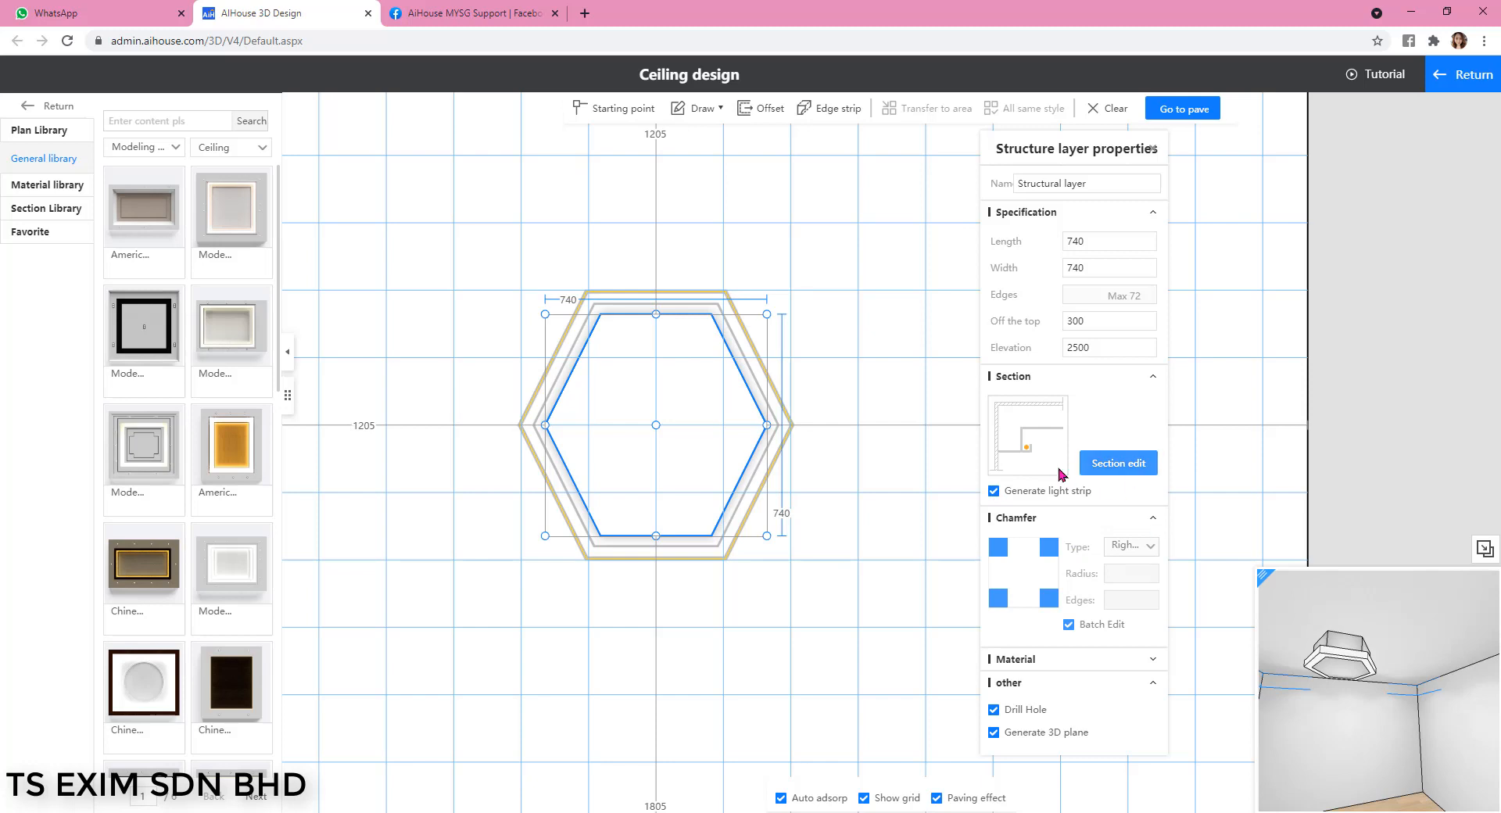
left_click(1117, 463)
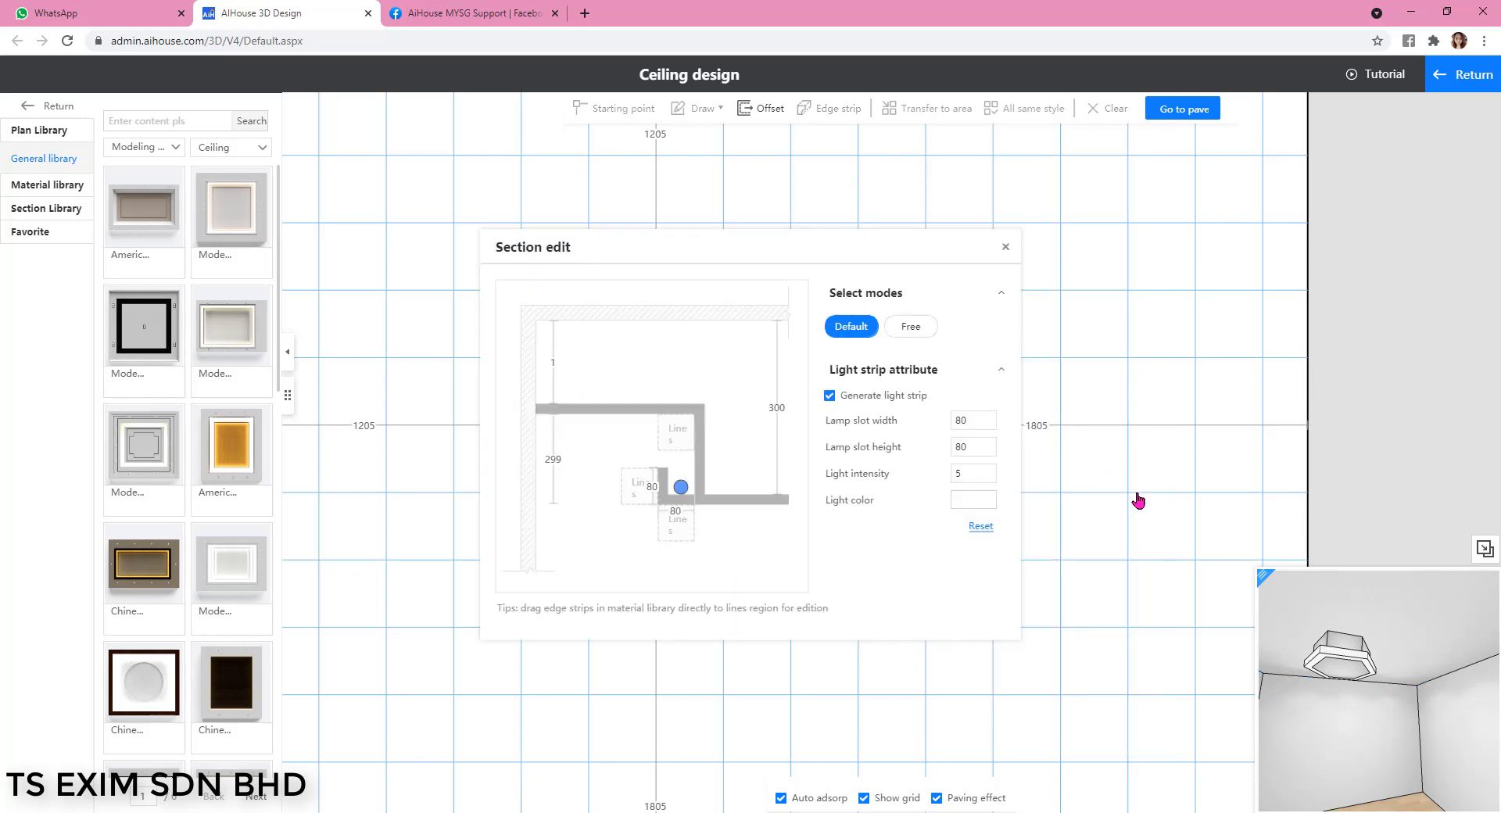
mouse_move(670, 506)
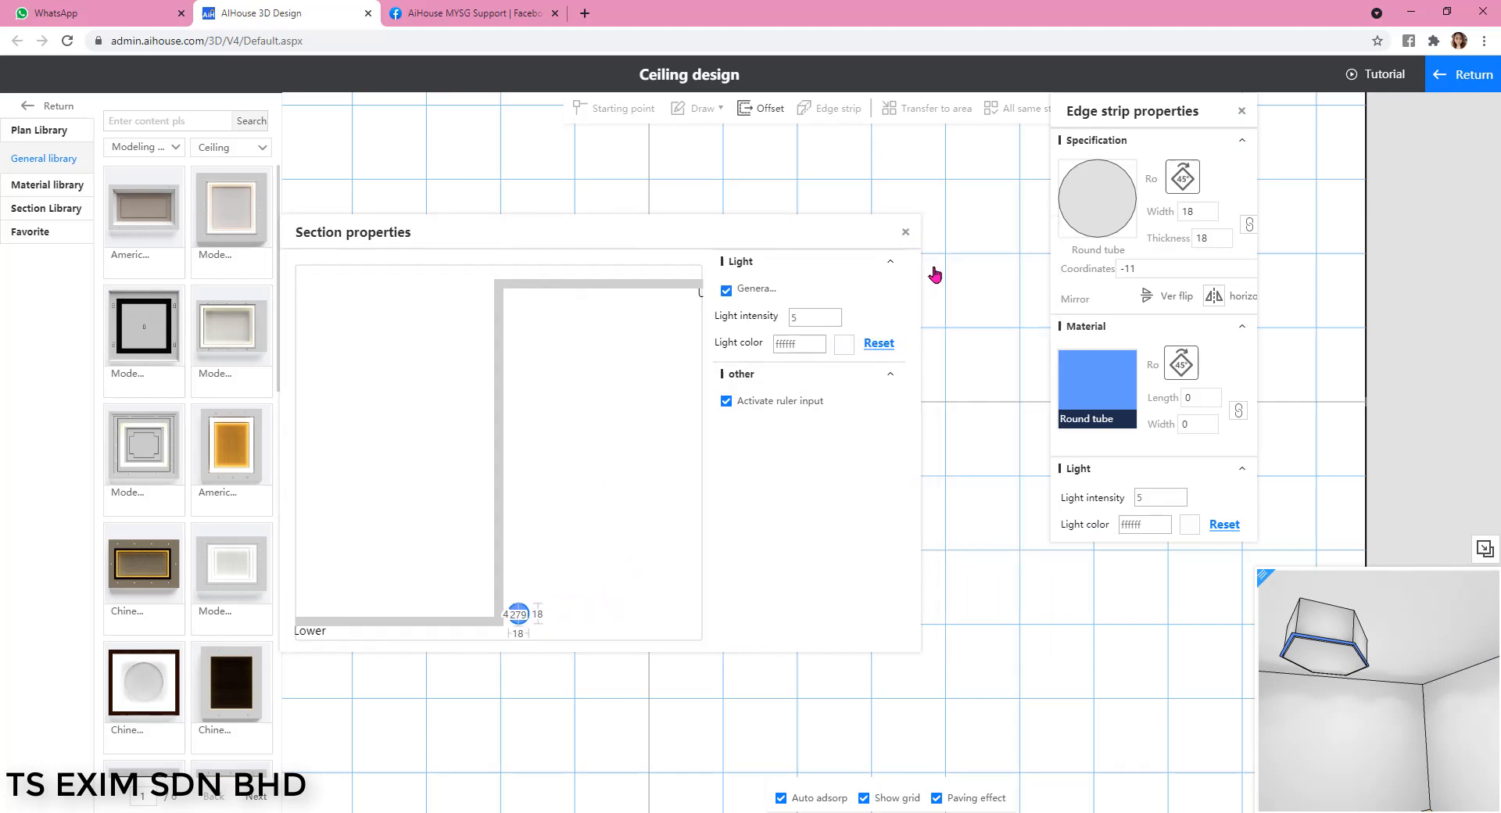
left_click(903, 232)
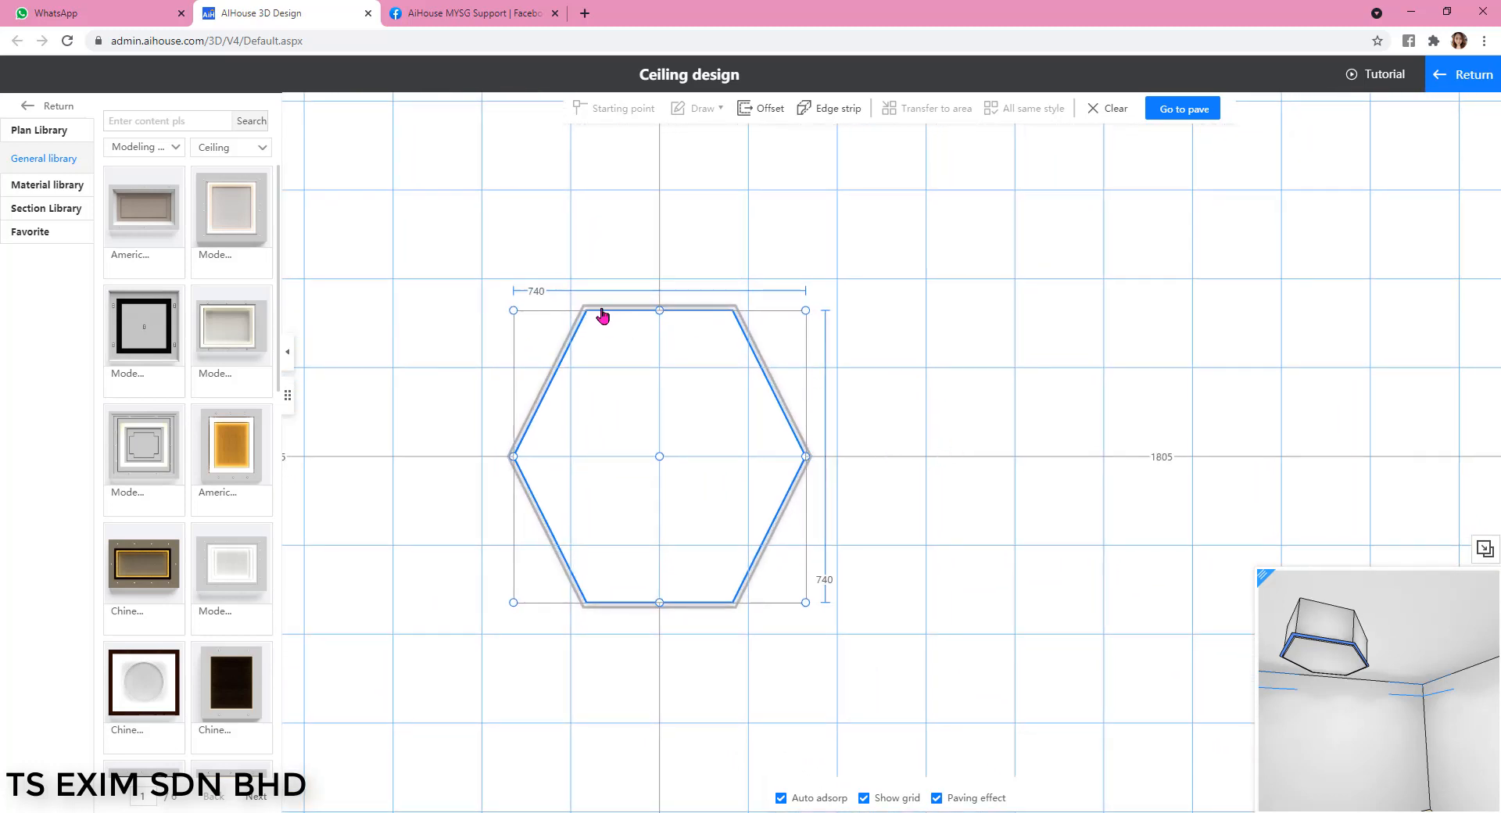
mouse_move(986, 414)
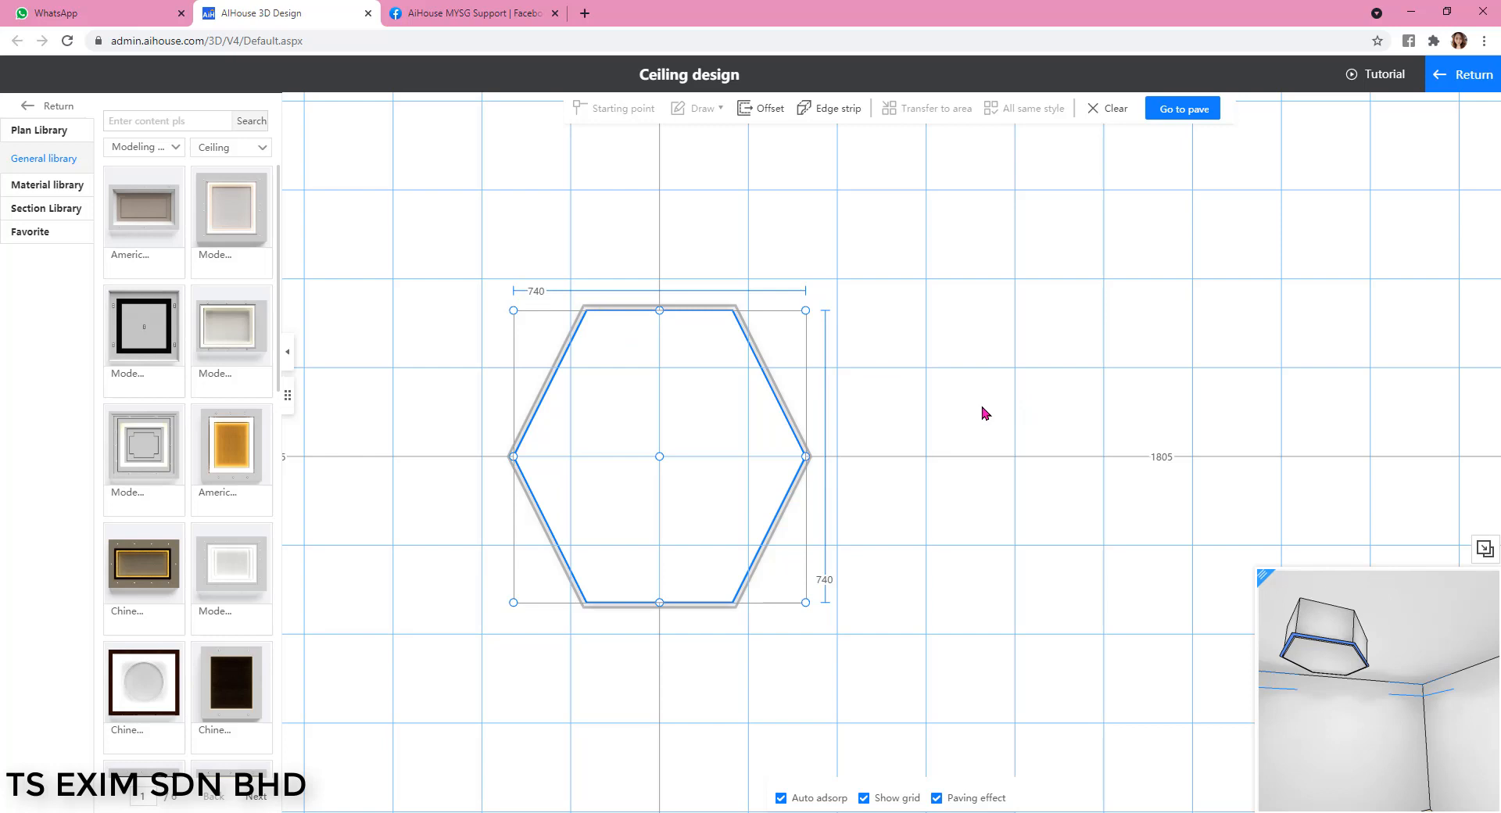
Paste copies of the hexagon below to stack three touching 740 × 740 panels.
right_click(658, 455)
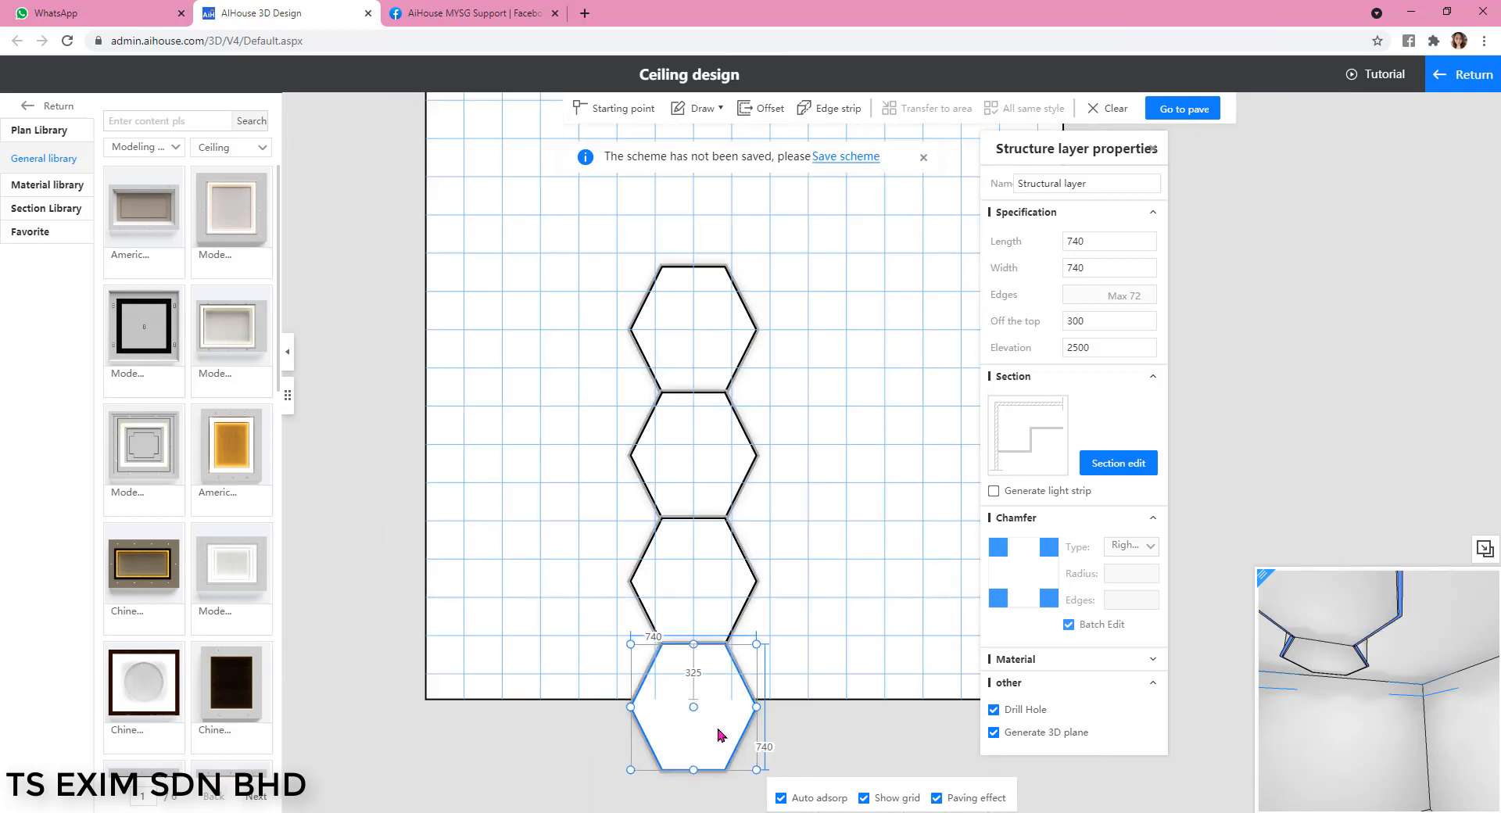
left_click(852, 358)
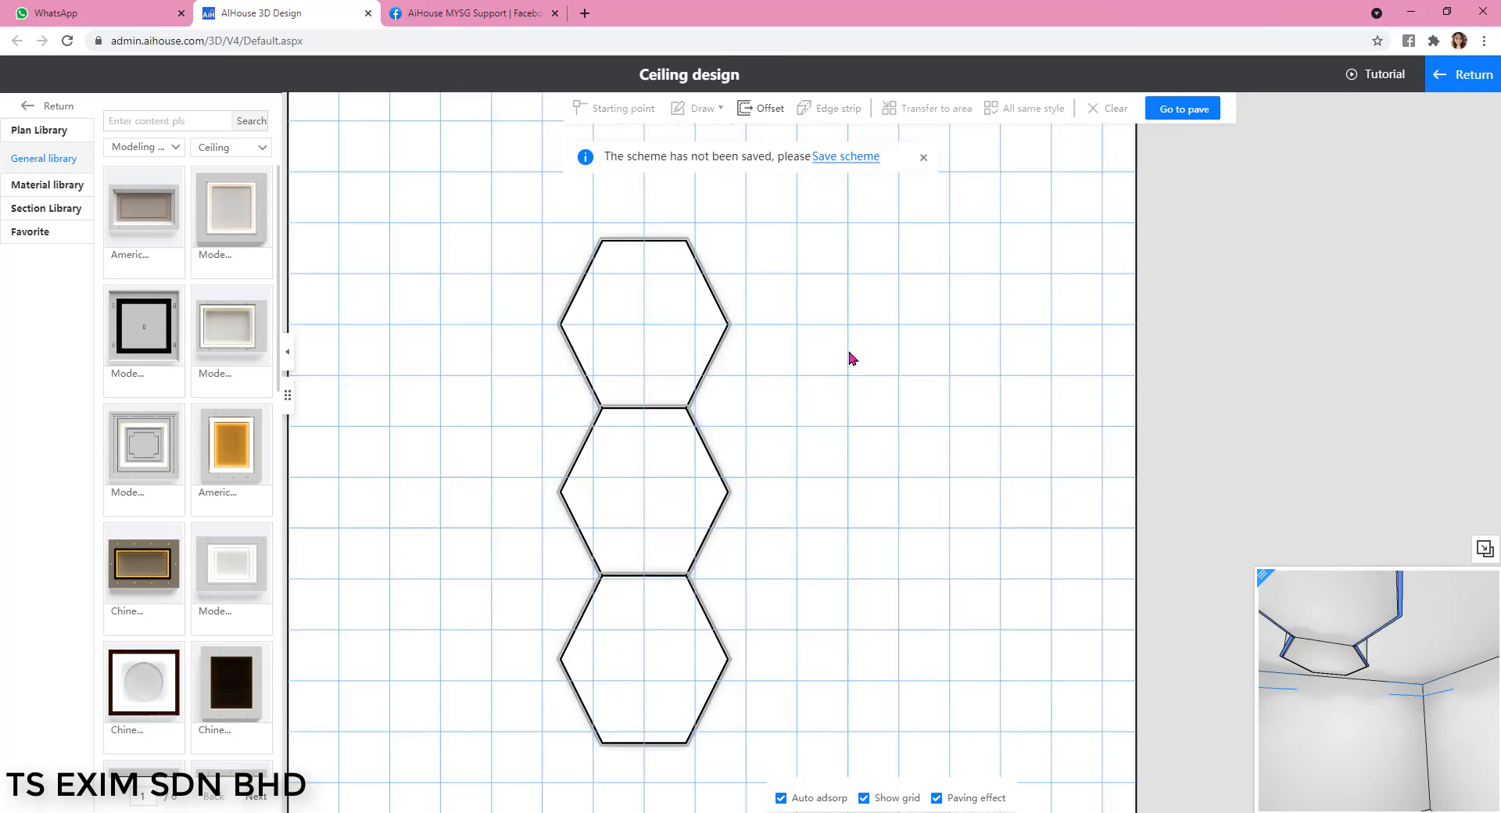
left_click(643, 490)
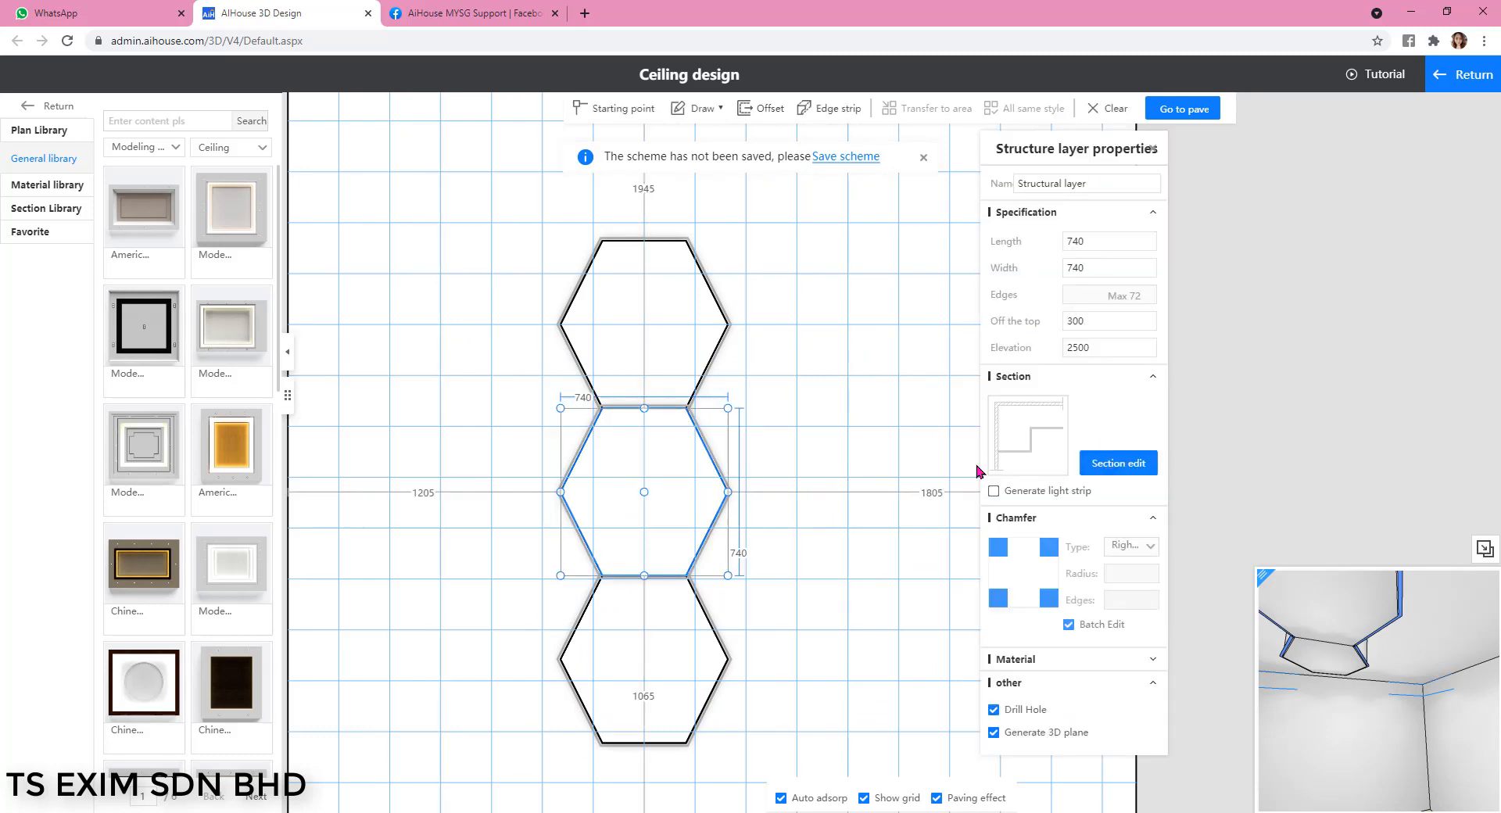
left_click(1117, 462)
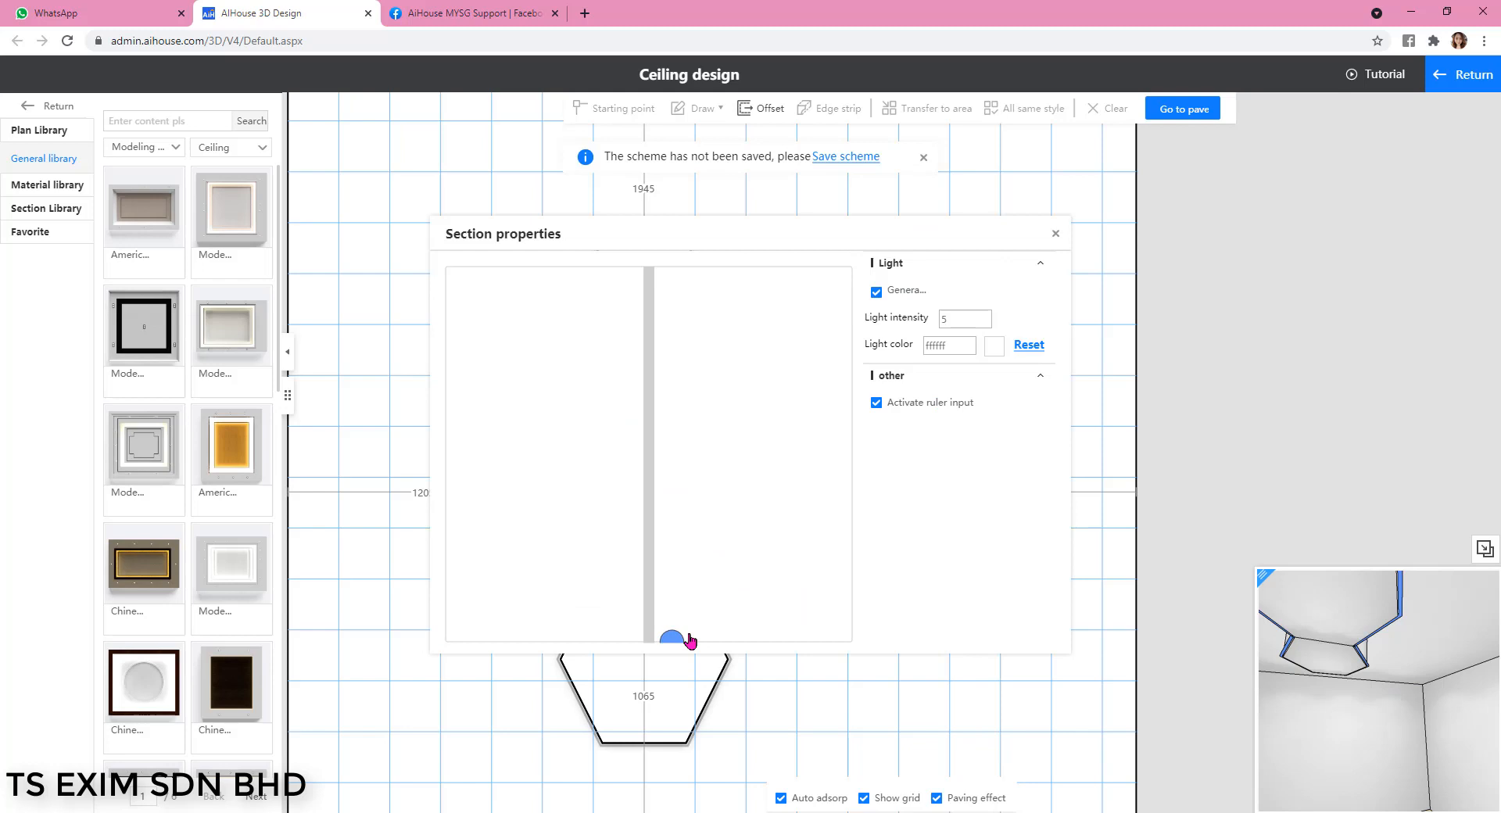
left_click(874, 291)
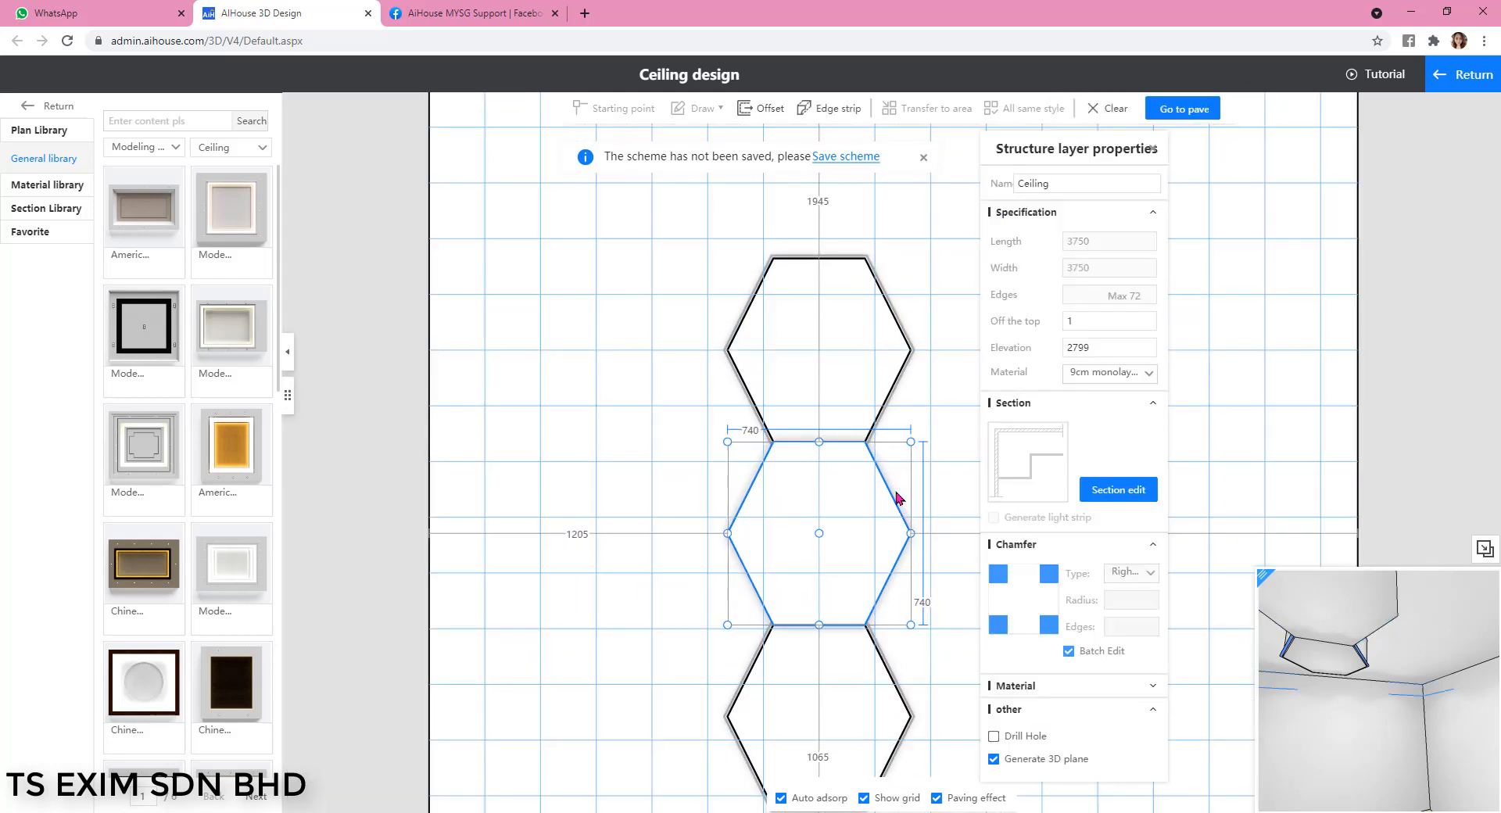
left_click(895, 503)
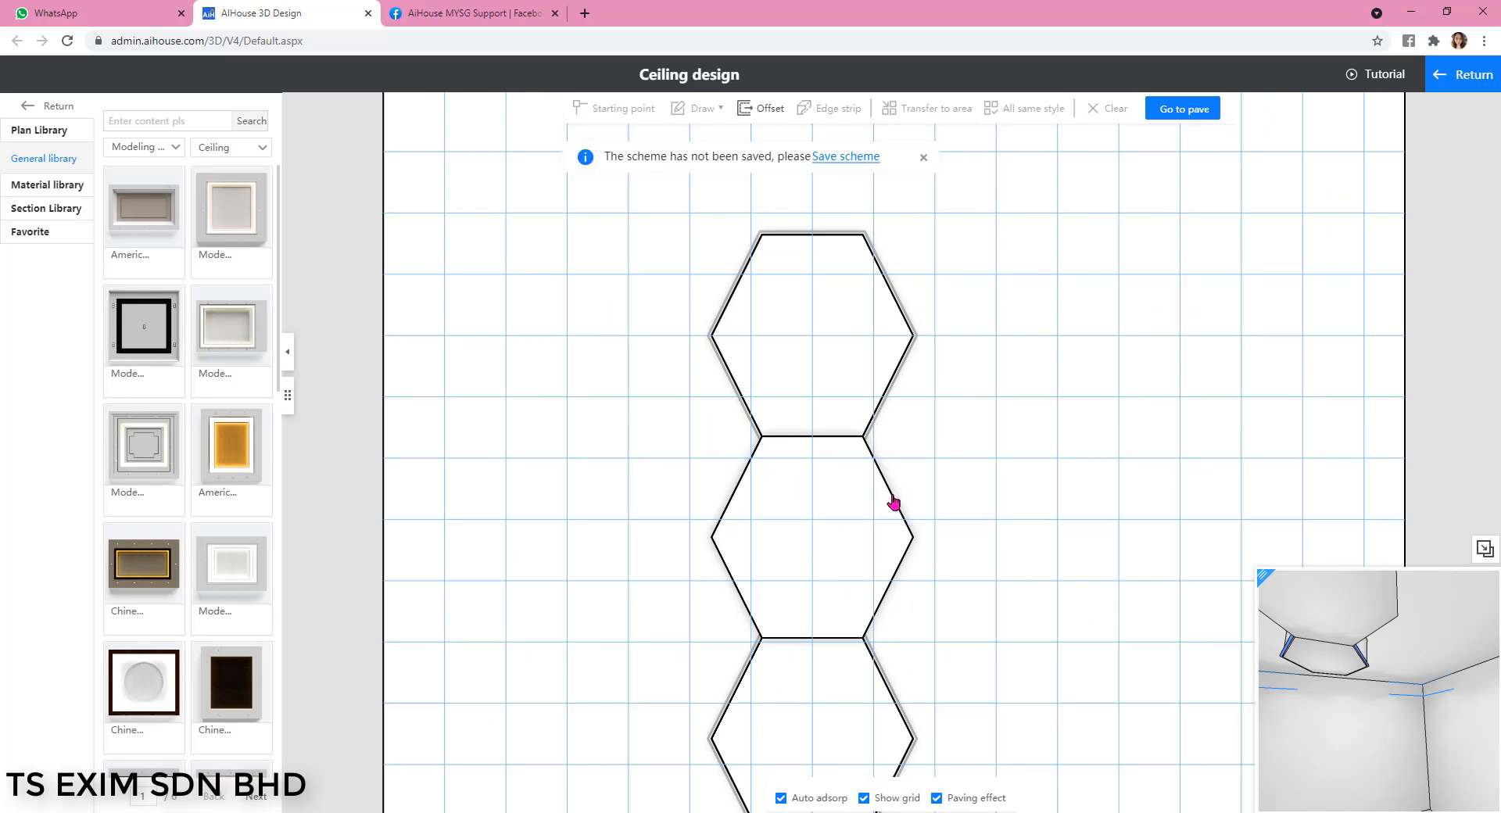
Add a round-tube light strip to one side of the middle hexagon.
left_click(895, 469)
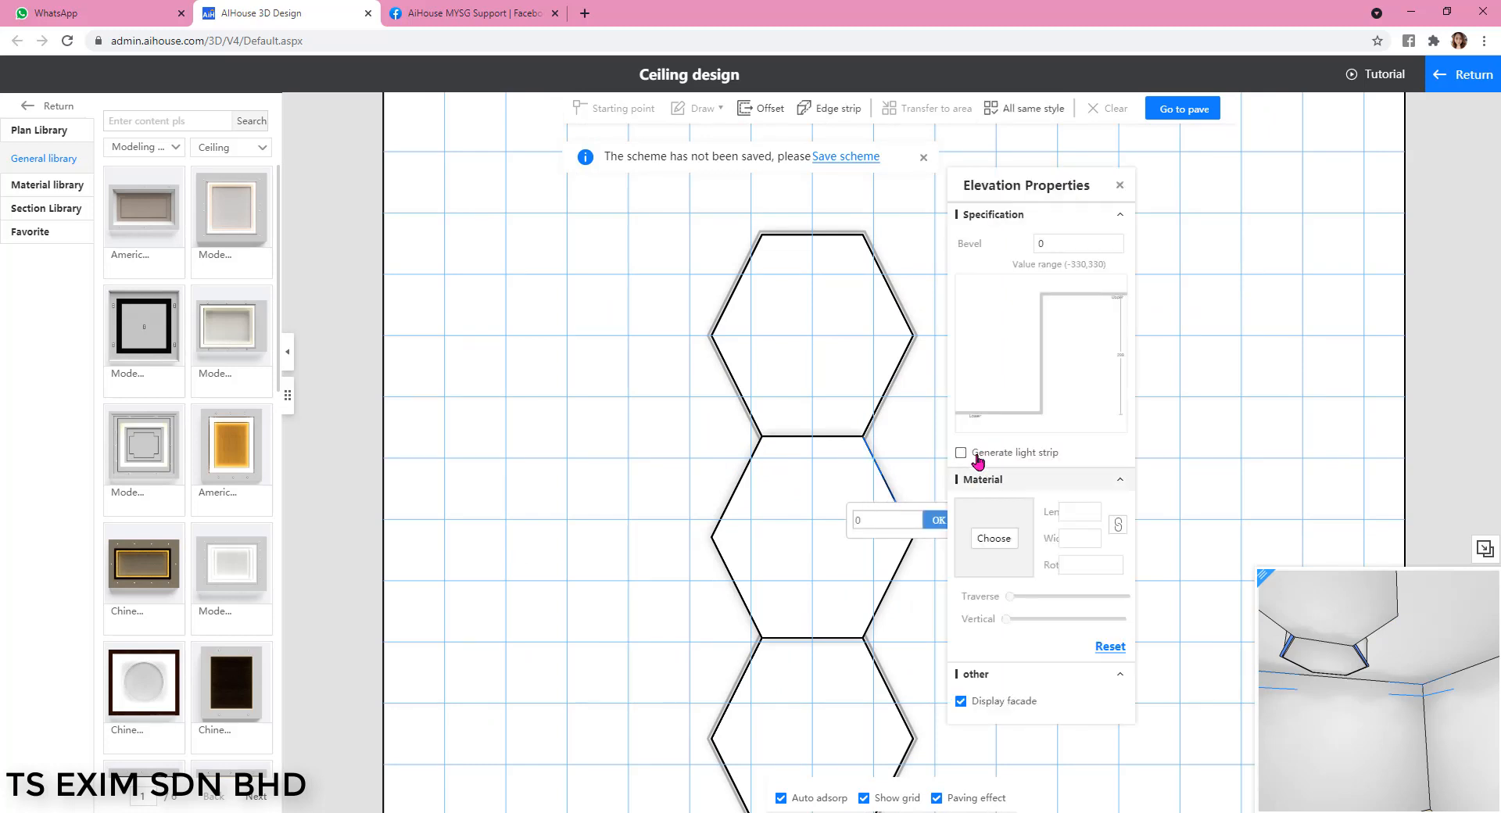
left_click(960, 452)
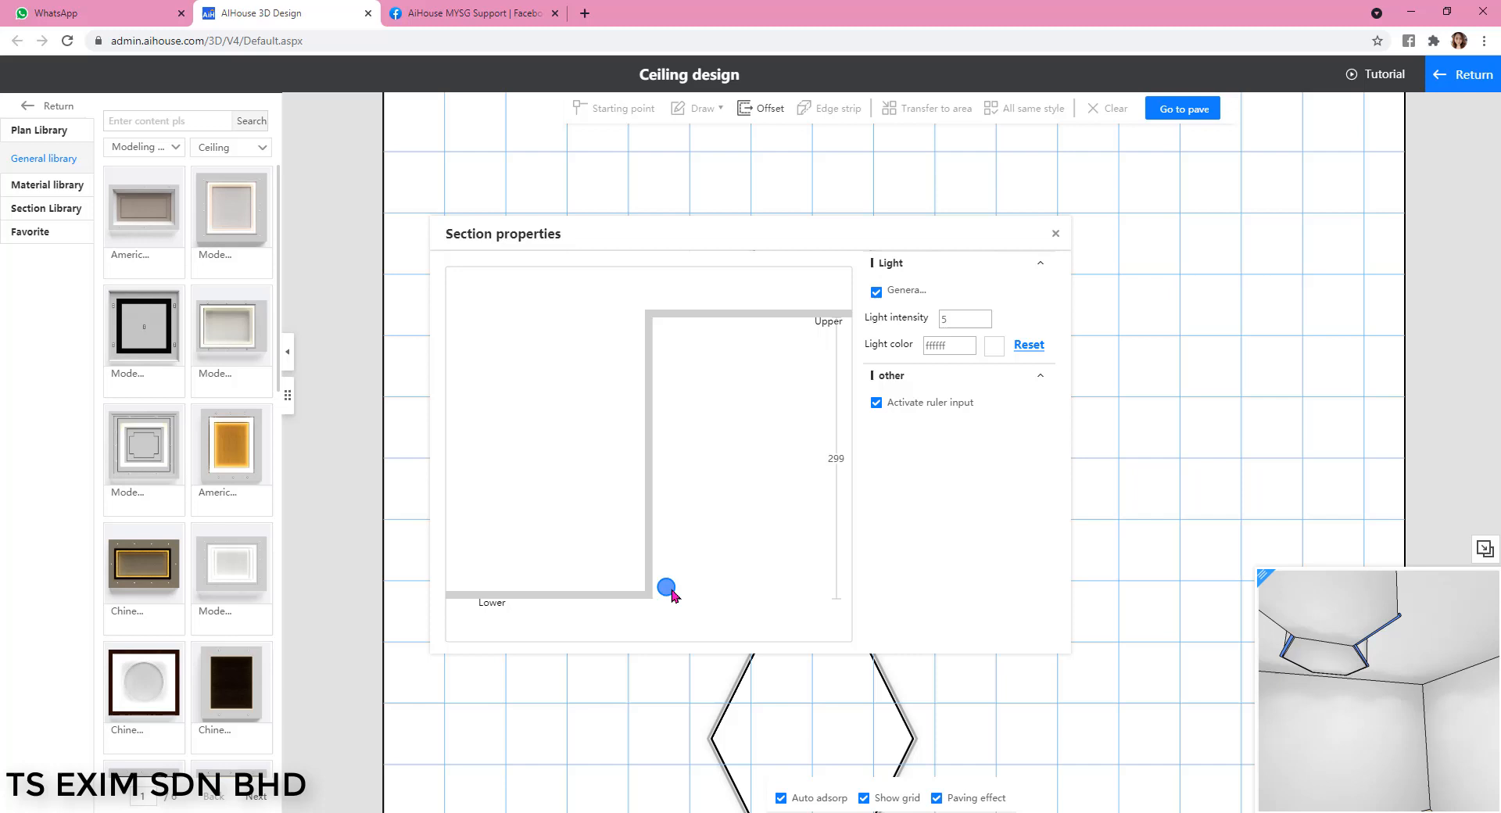
left_click(830, 107)
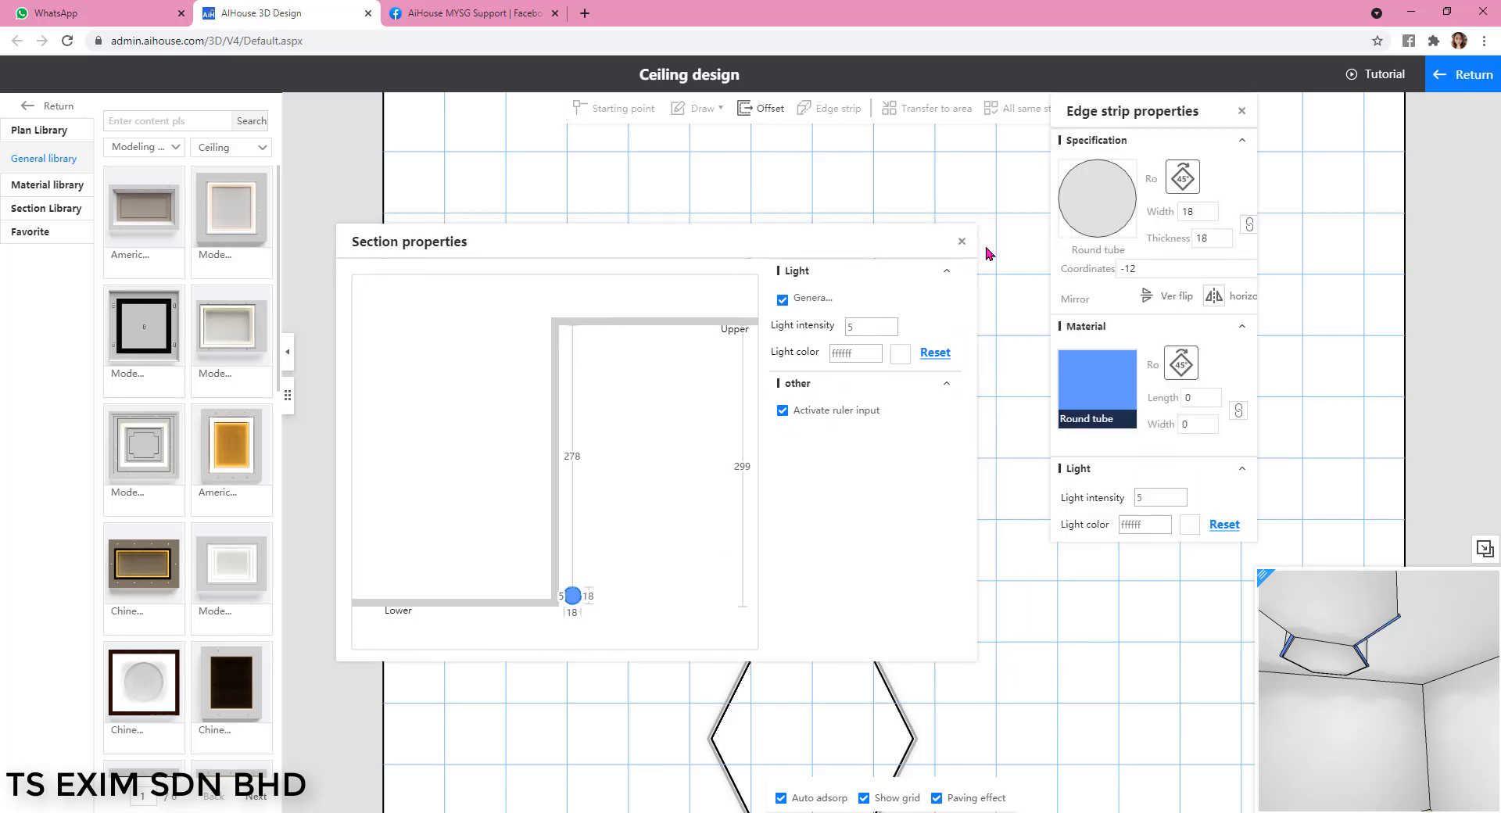
left_click(962, 240)
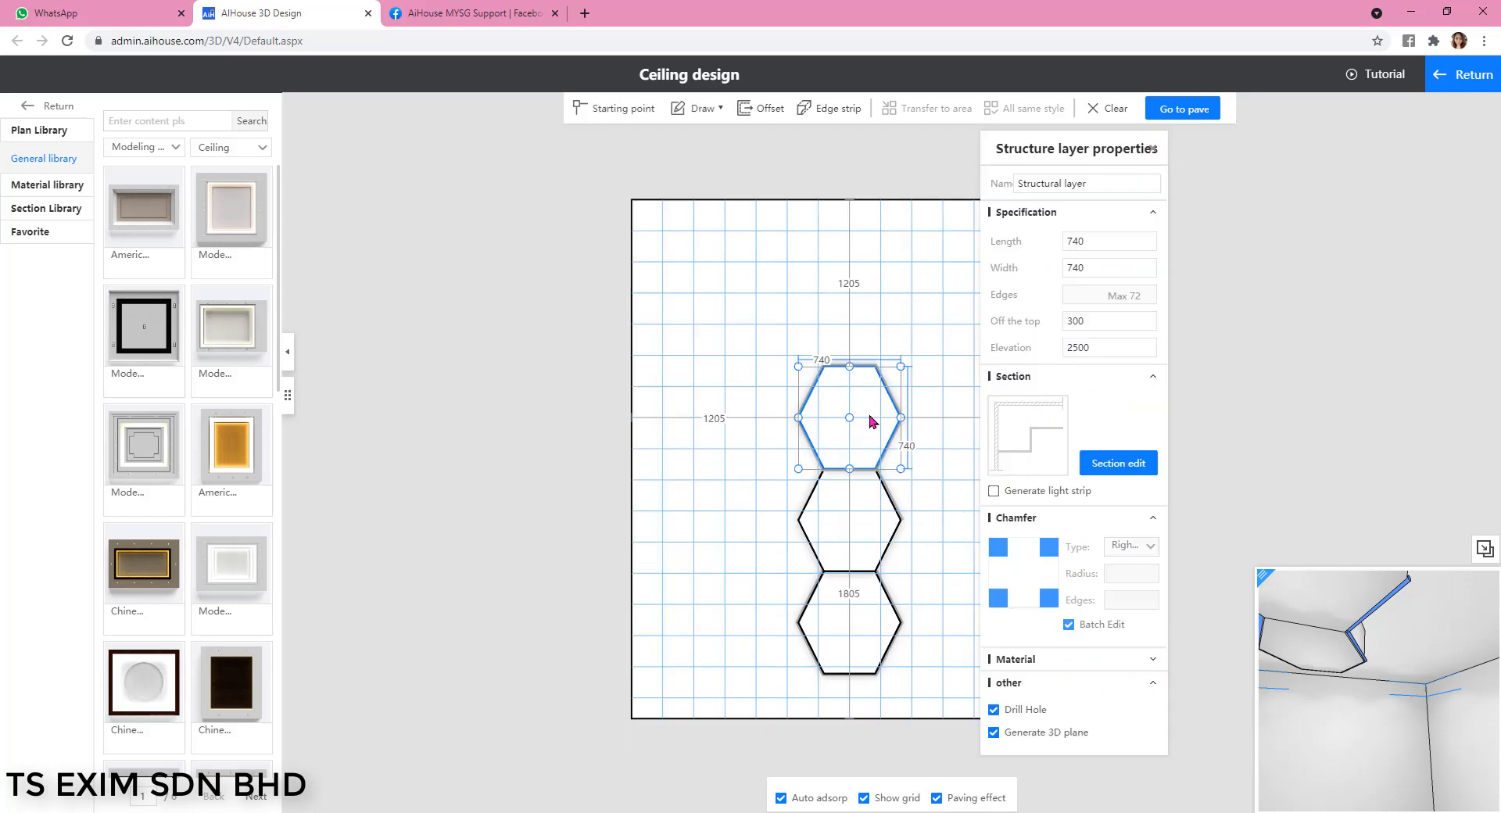
mouse_move(861, 400)
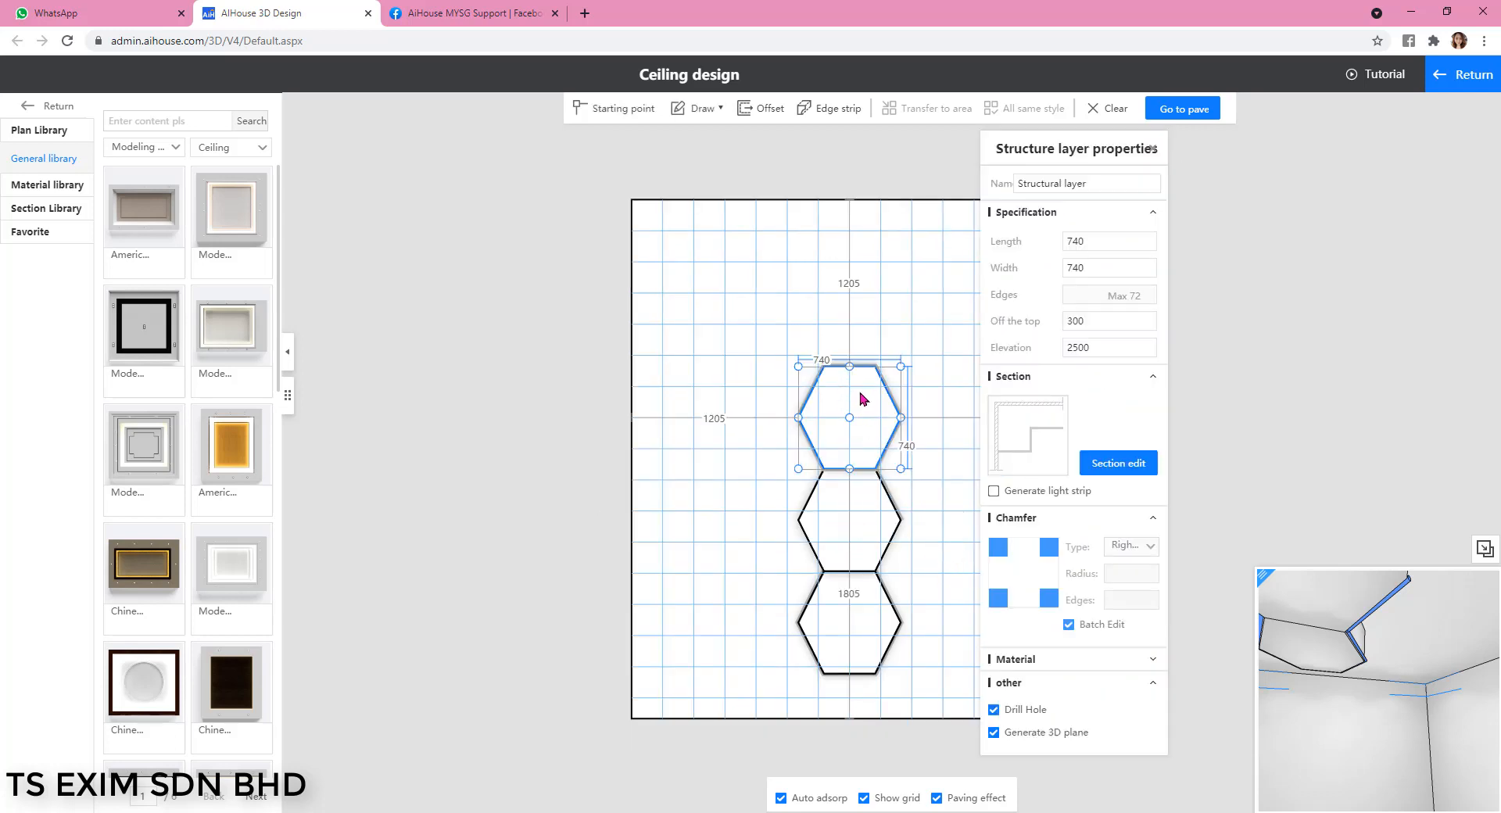
Tile the top hexagon down its column with Paving > Continuous.
right_click(852, 397)
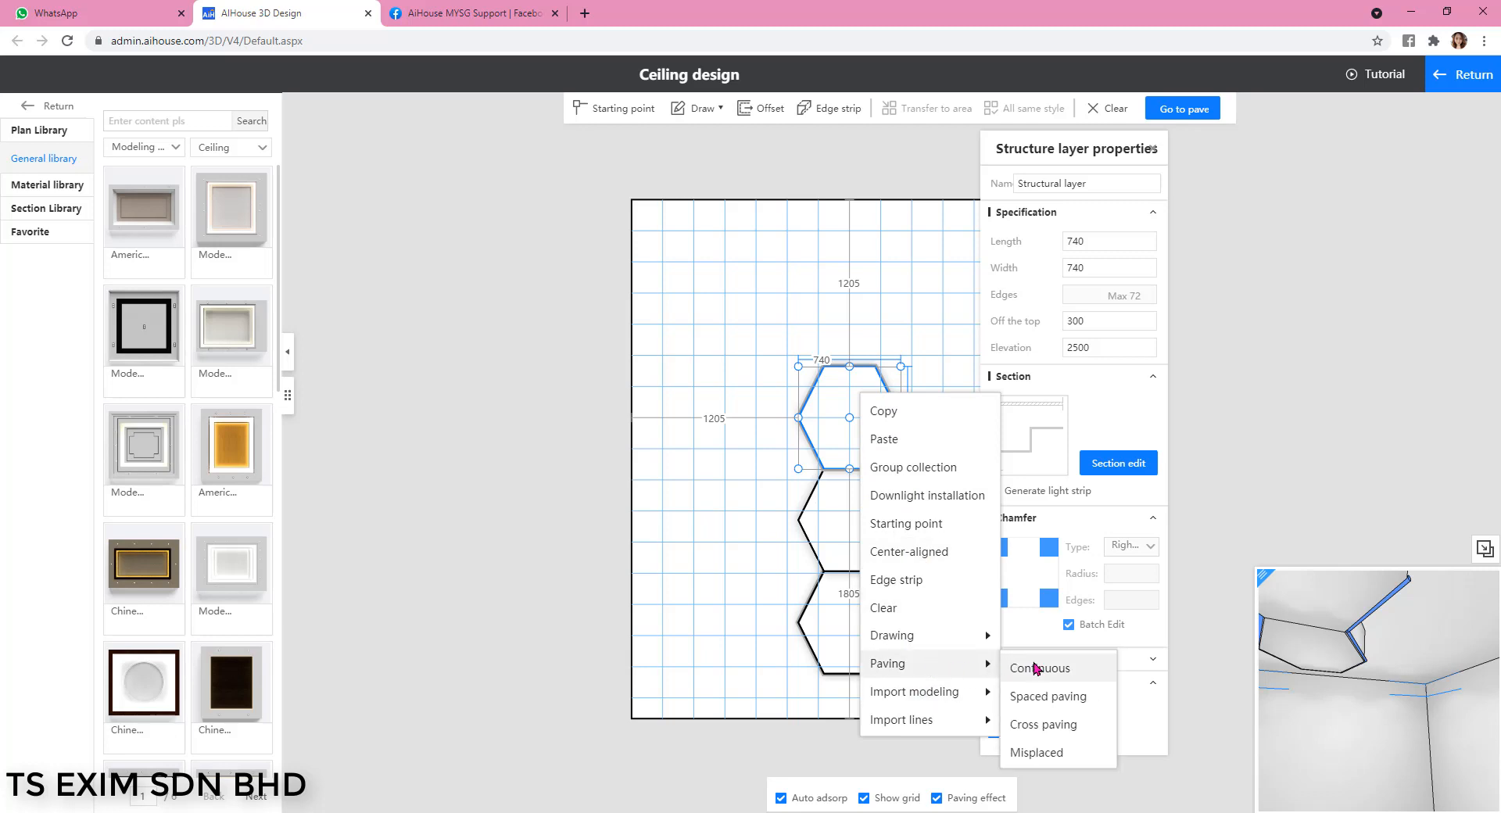
left_click(1039, 668)
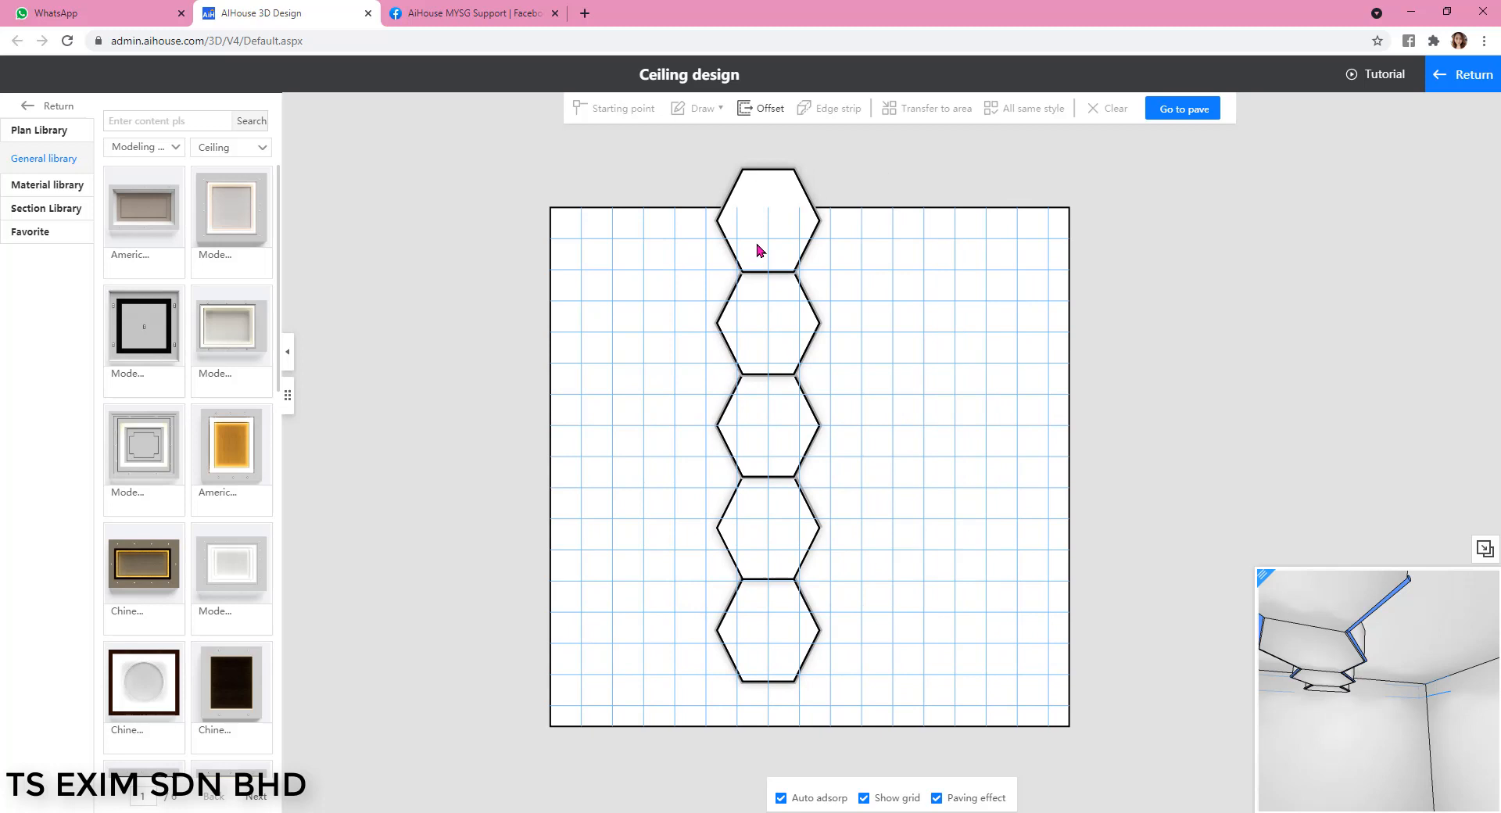
left_click(766, 220)
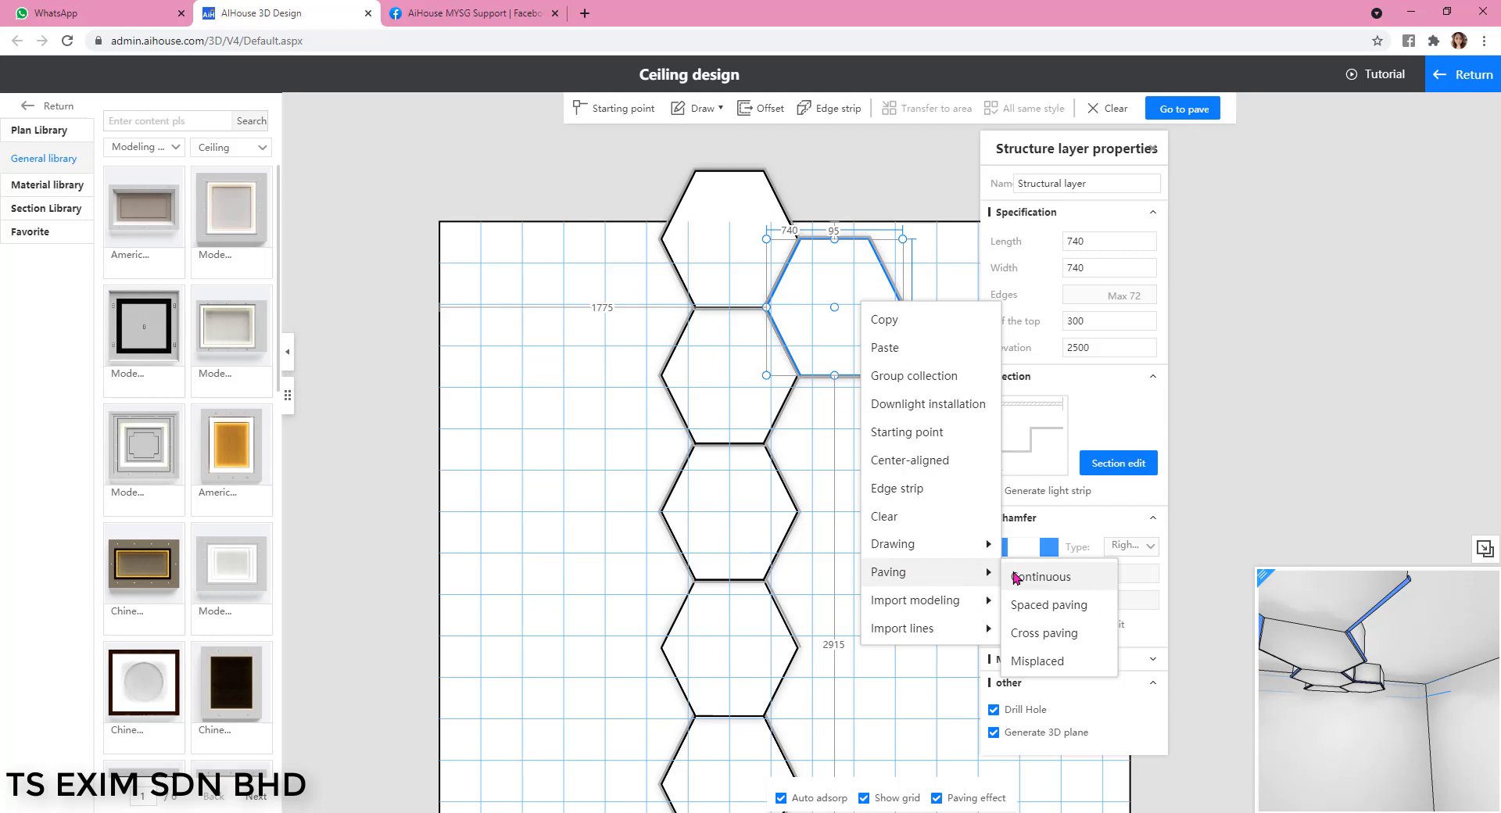
Pave offset hexagons into further columns and select a cell to remove.
left_click(1041, 576)
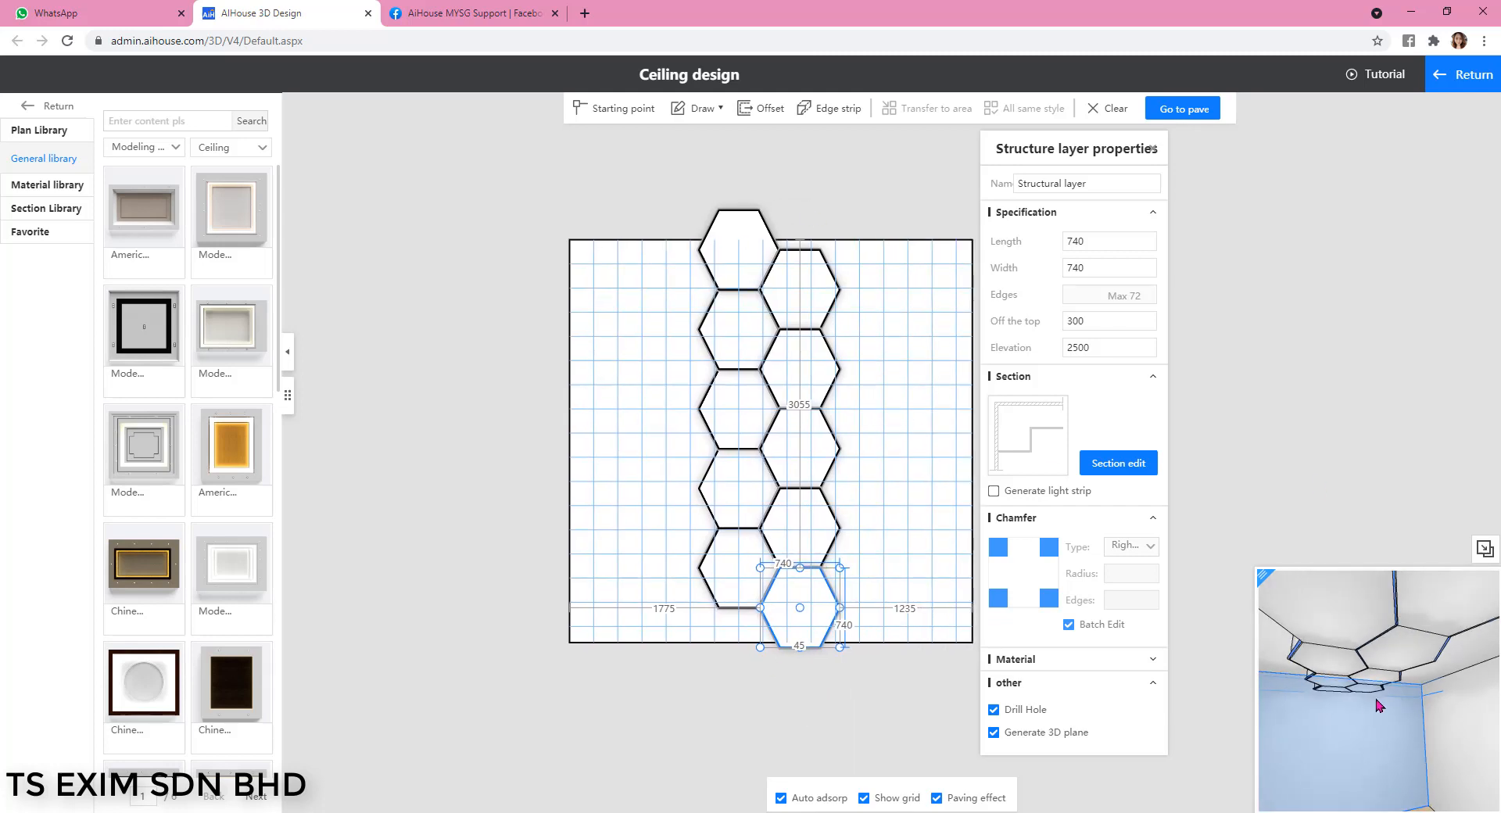
left_click(1056, 378)
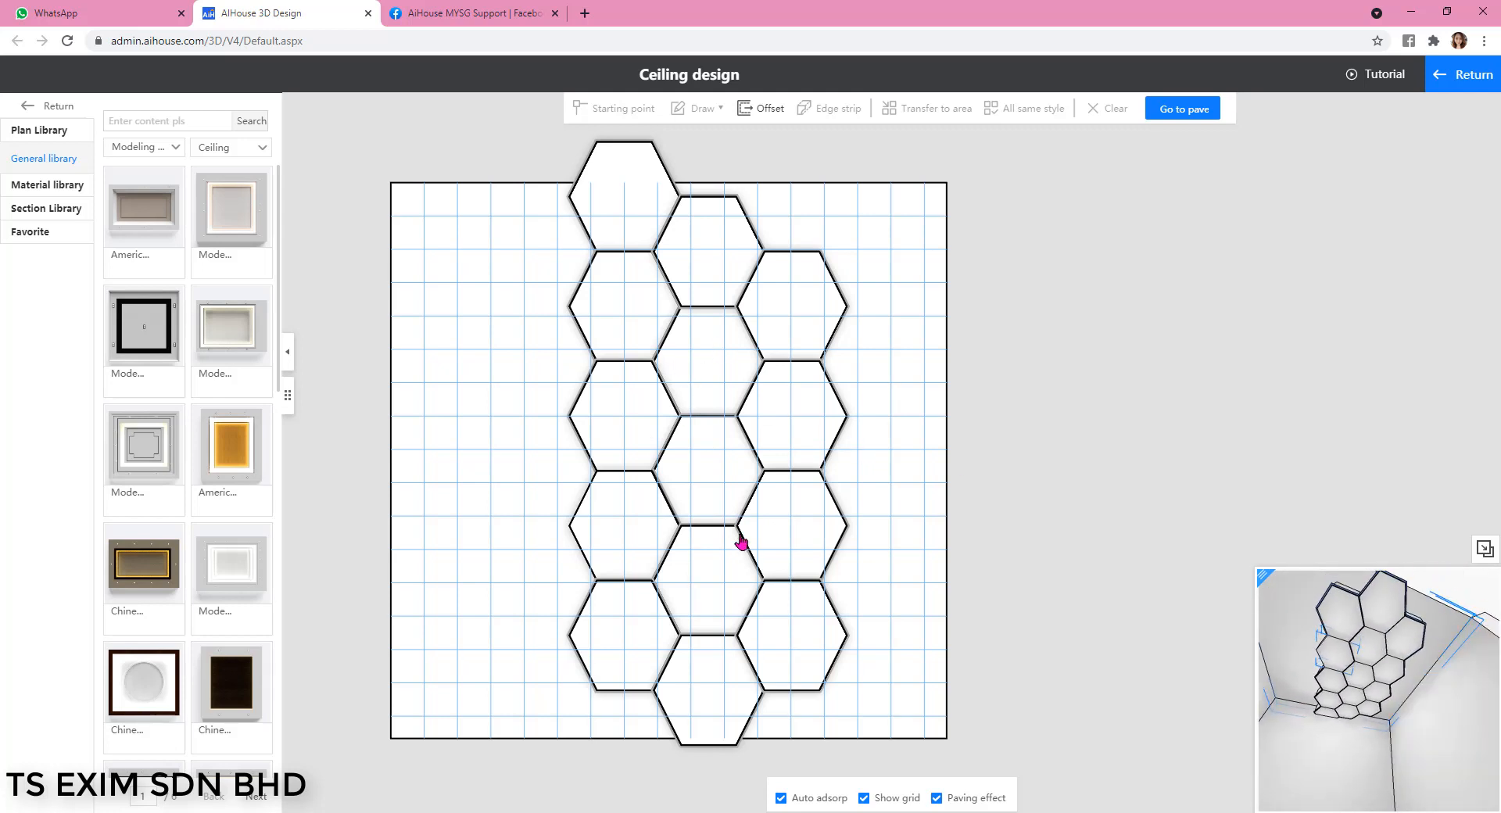
left_click(708, 469)
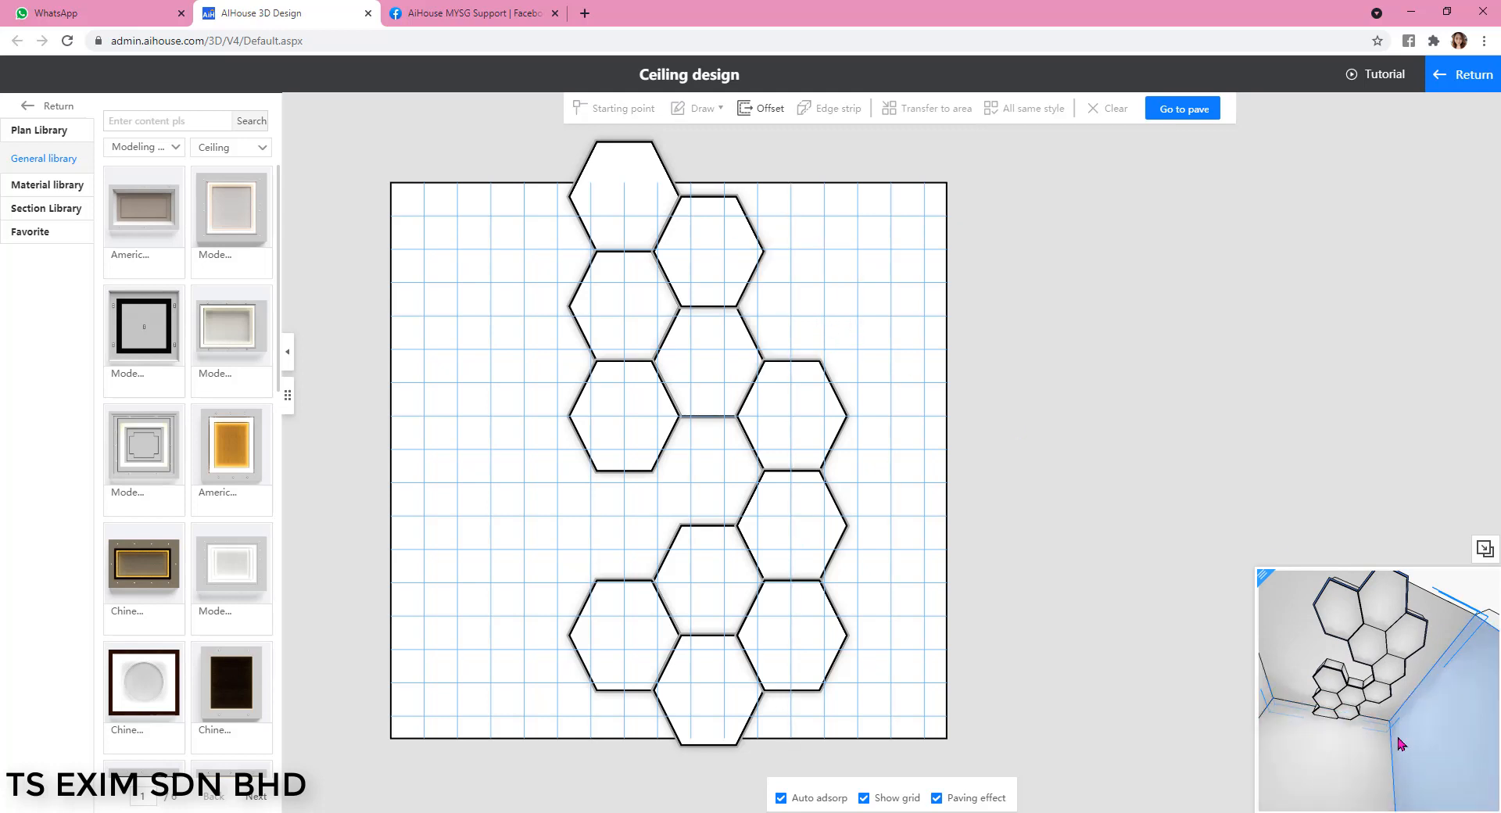
Switch to the full 3D room view of the gapped honeycomb ceiling.
left_click(1182, 107)
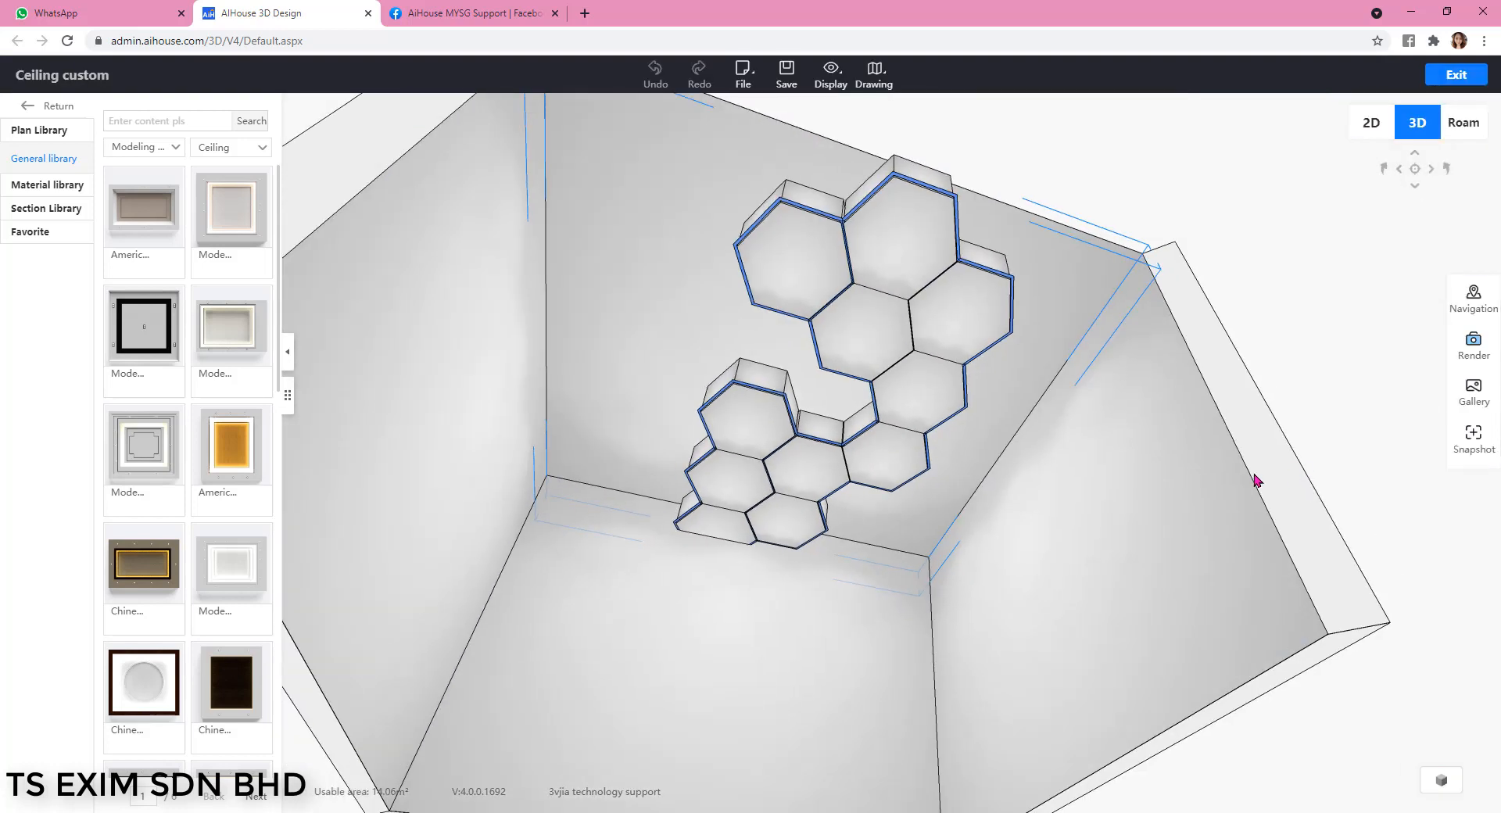